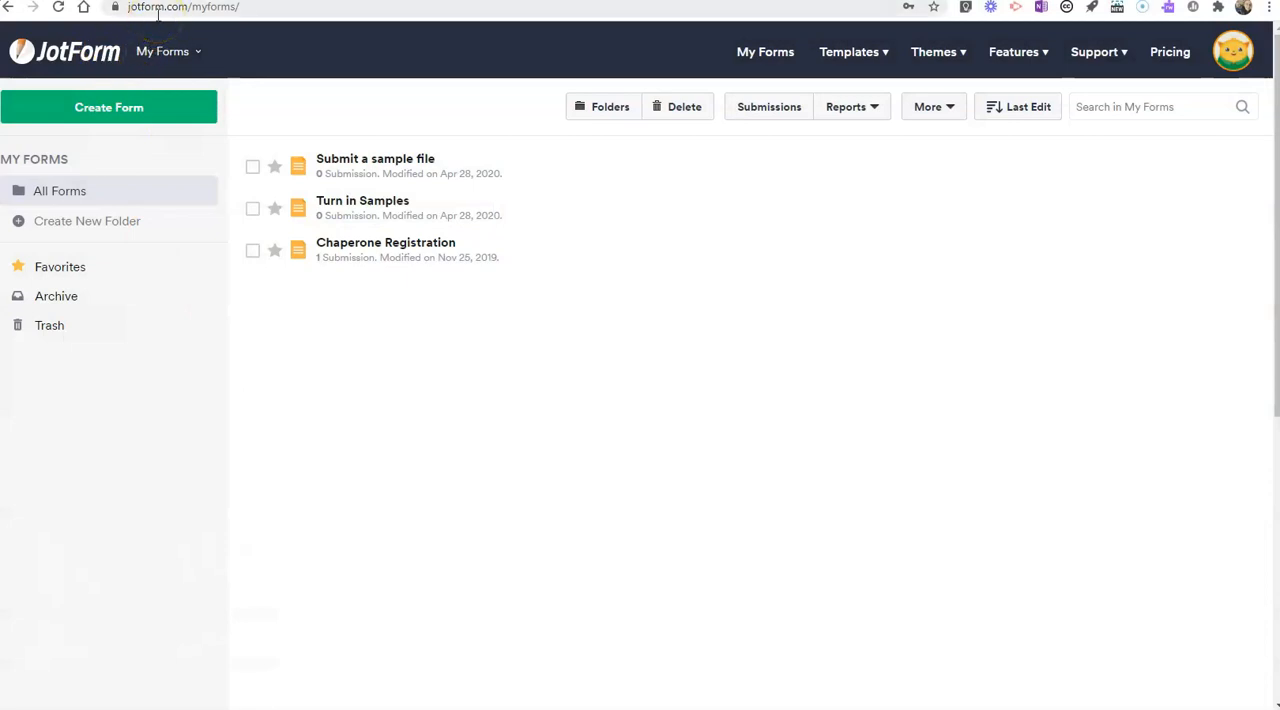
mouse_move(294, 308)
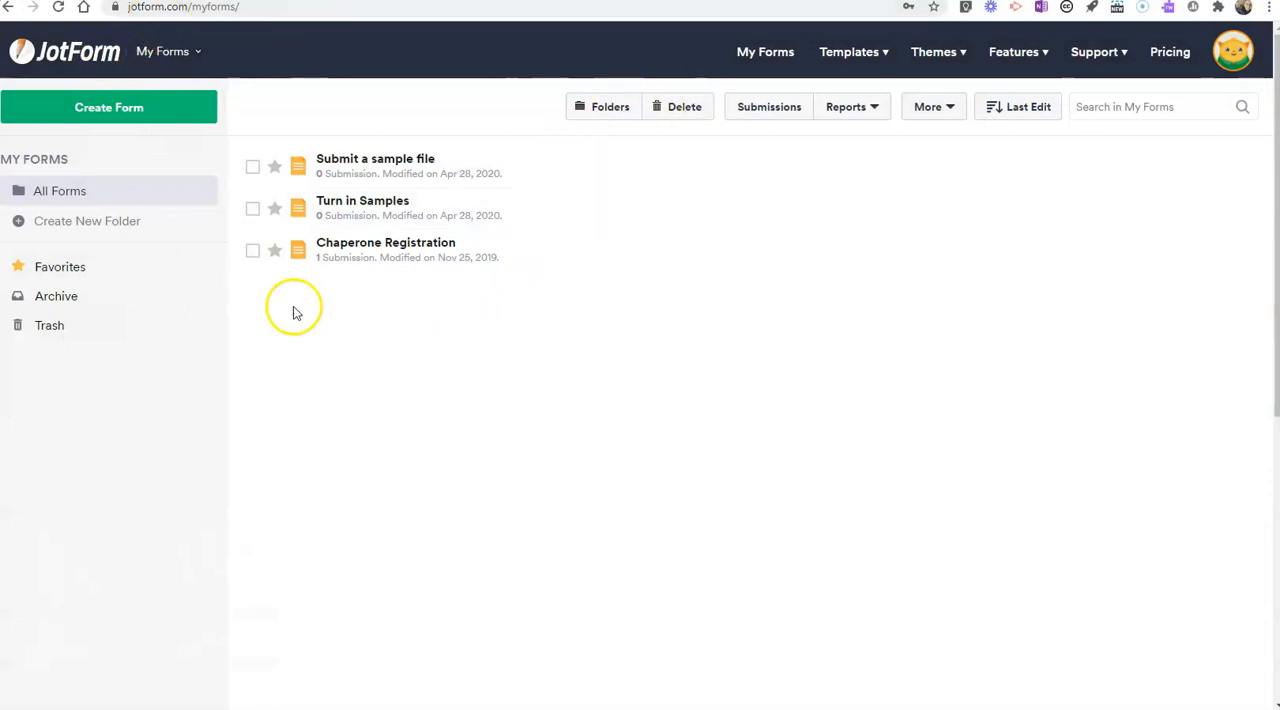
mouse_move(170, 324)
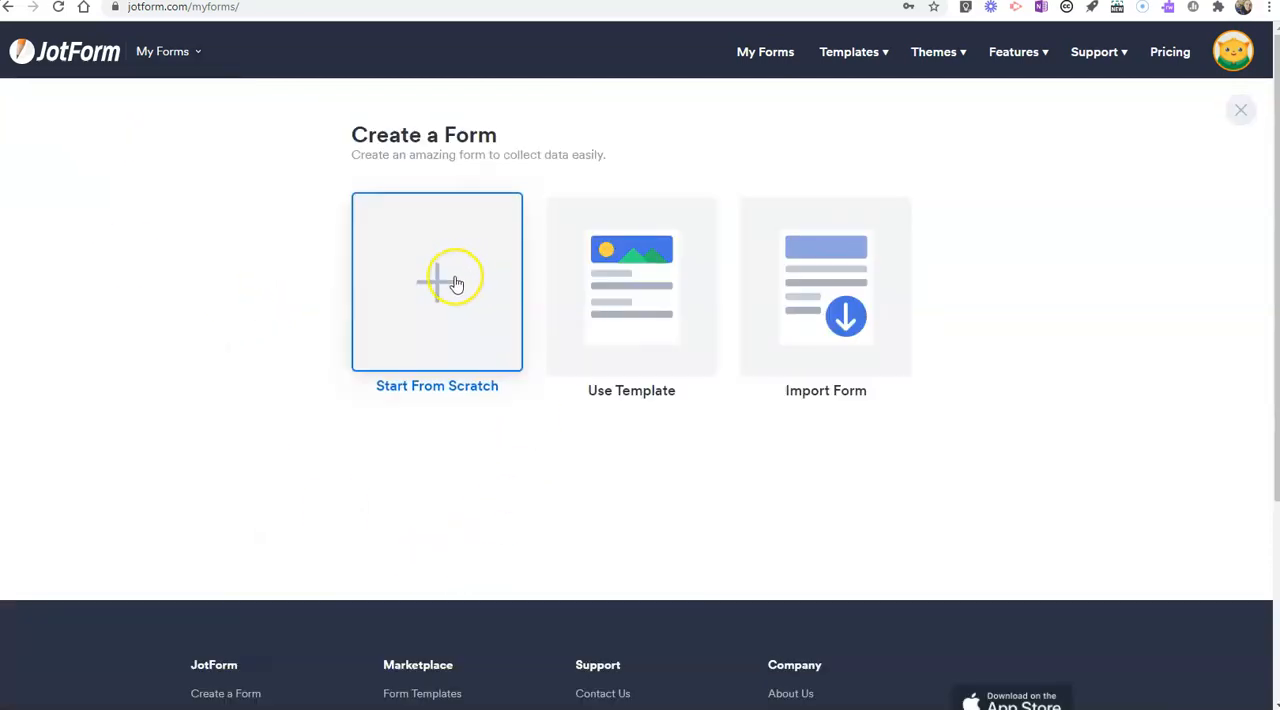
Create a form from scratch using the Classic all-questions-on-one-page layout.
left_click(436, 282)
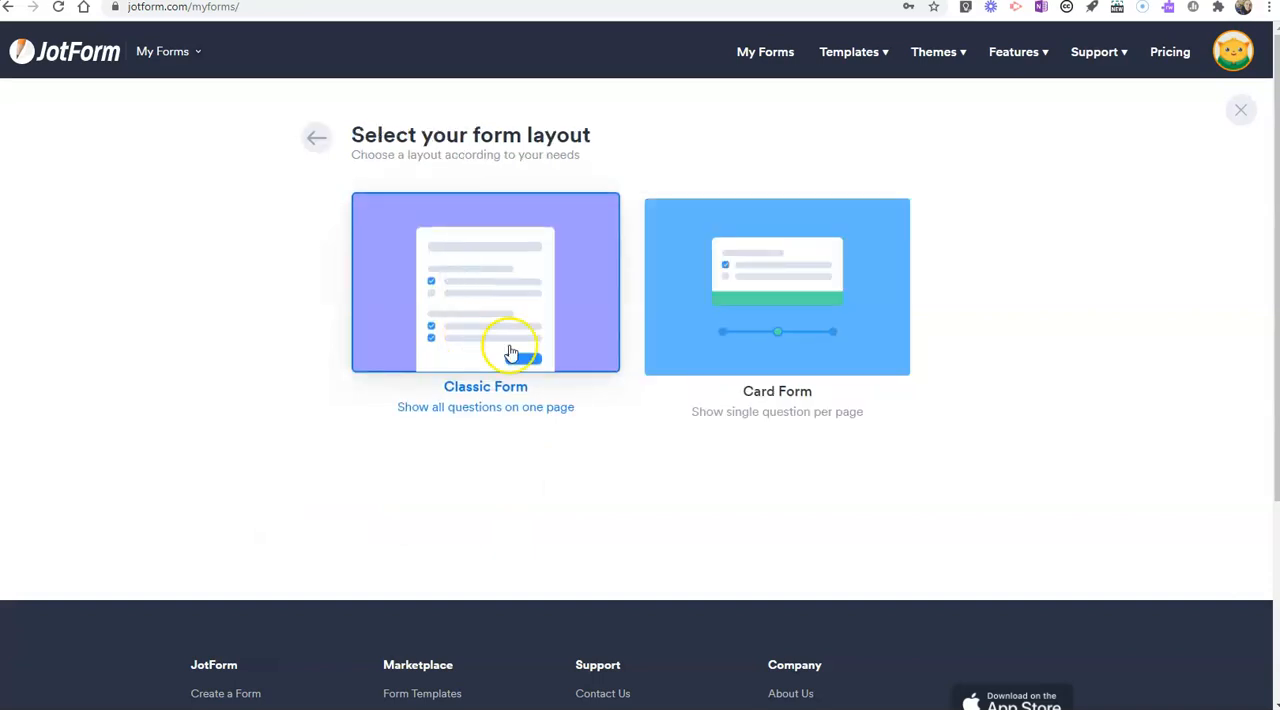
left_click(484, 284)
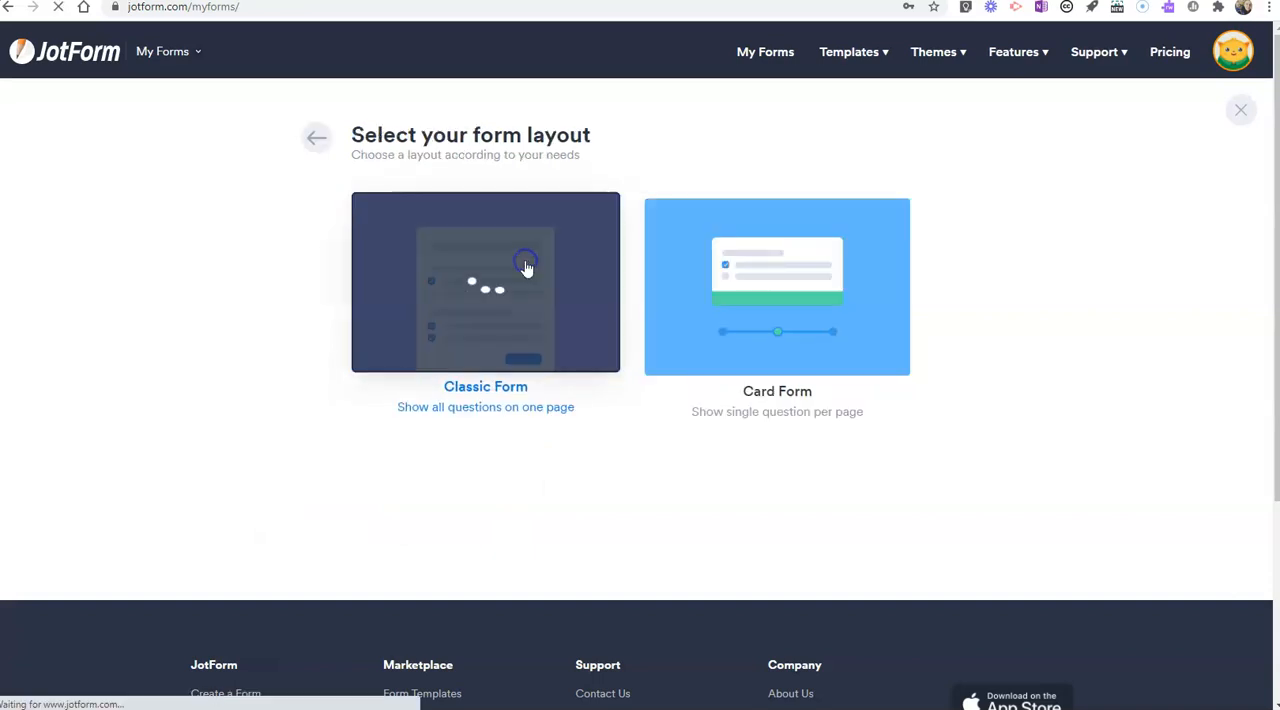
left_click(484, 282)
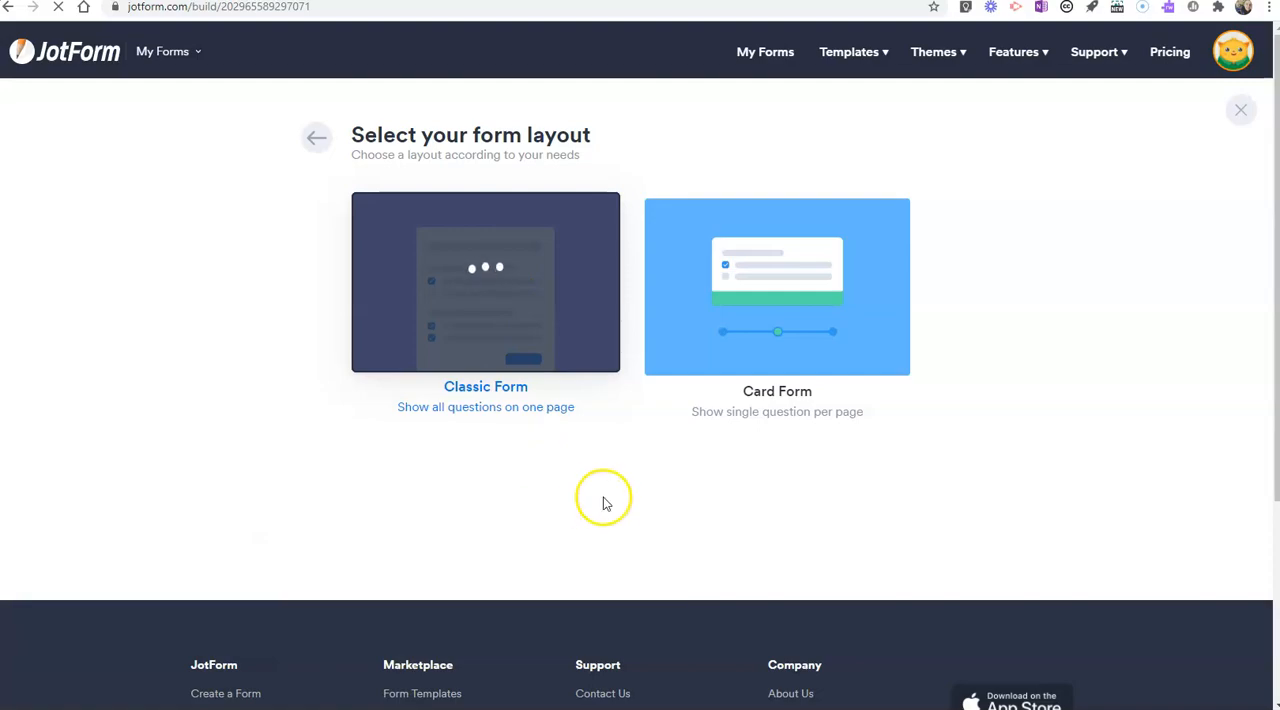
left_click(484, 282)
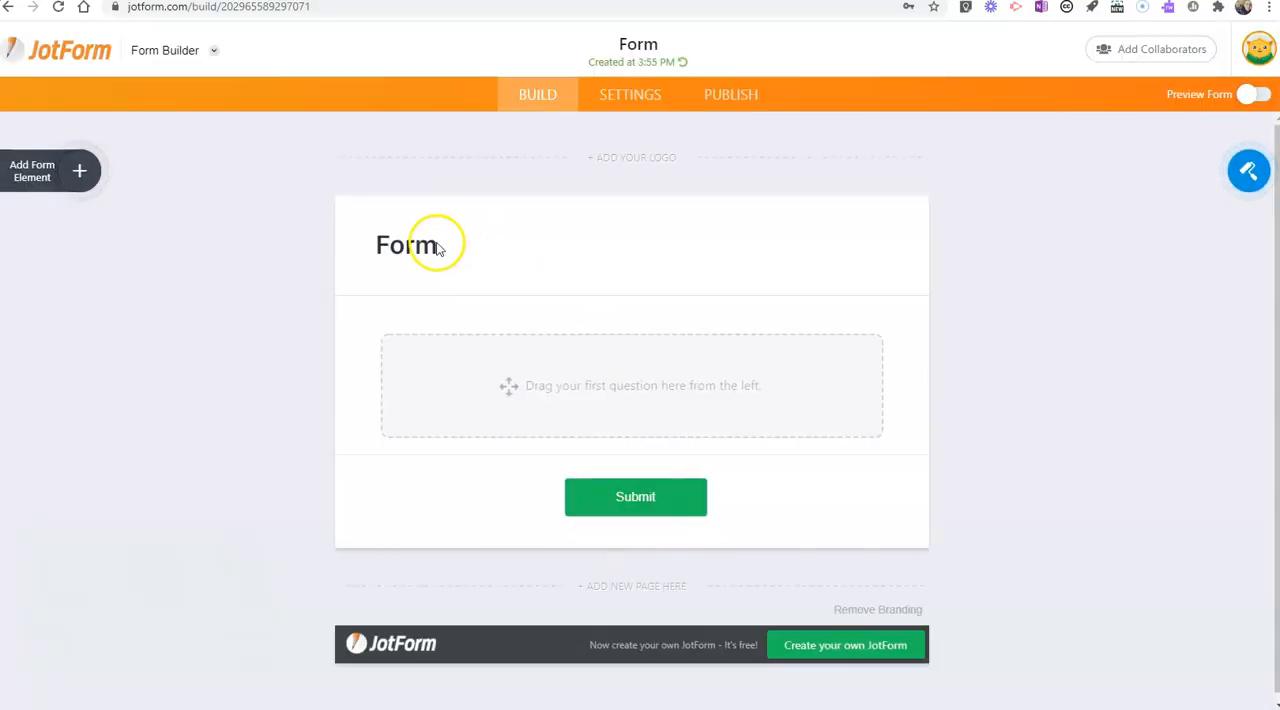
Set the form title to 'Parent-Teacher Conferences'.
left_click(404, 244)
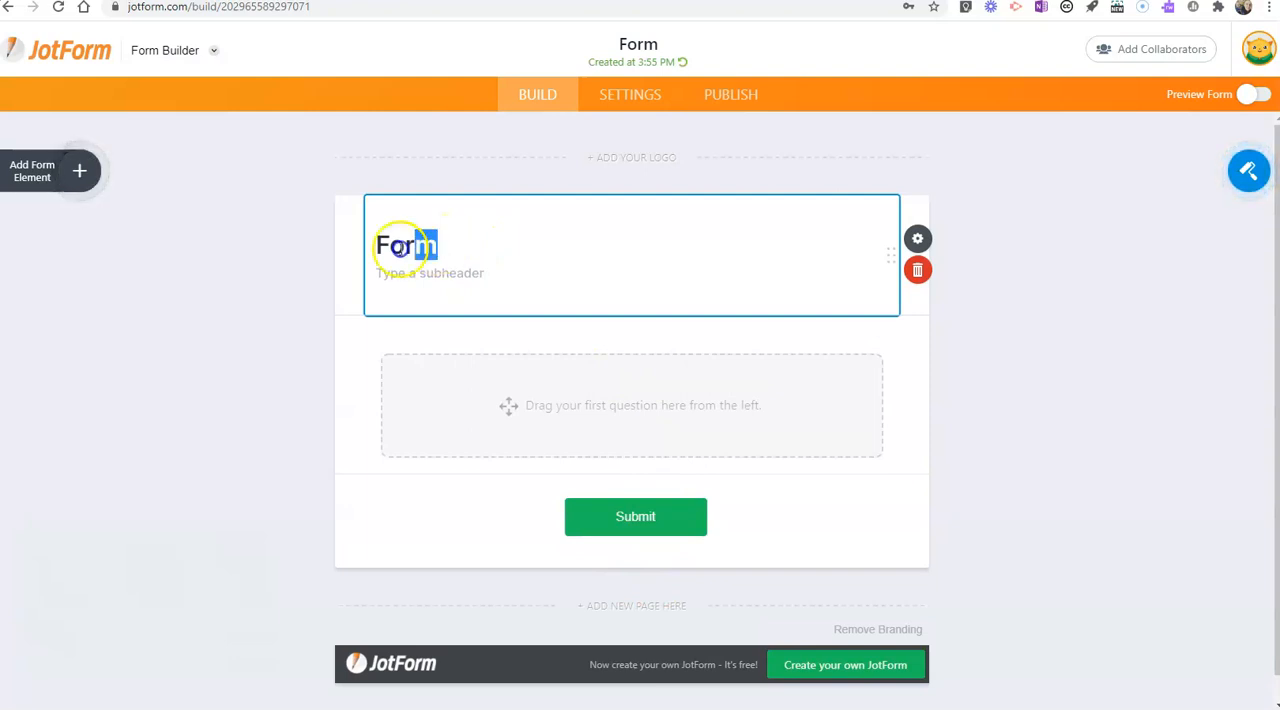
type("Pra")
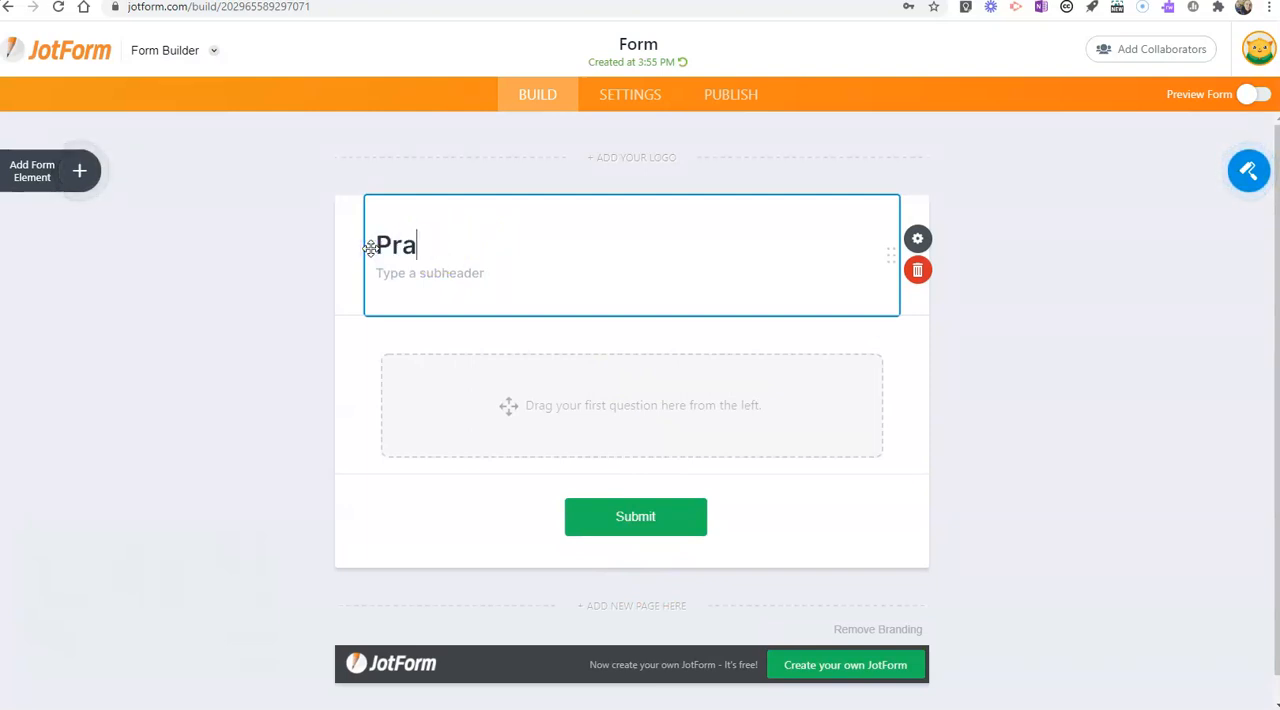
type("rent")
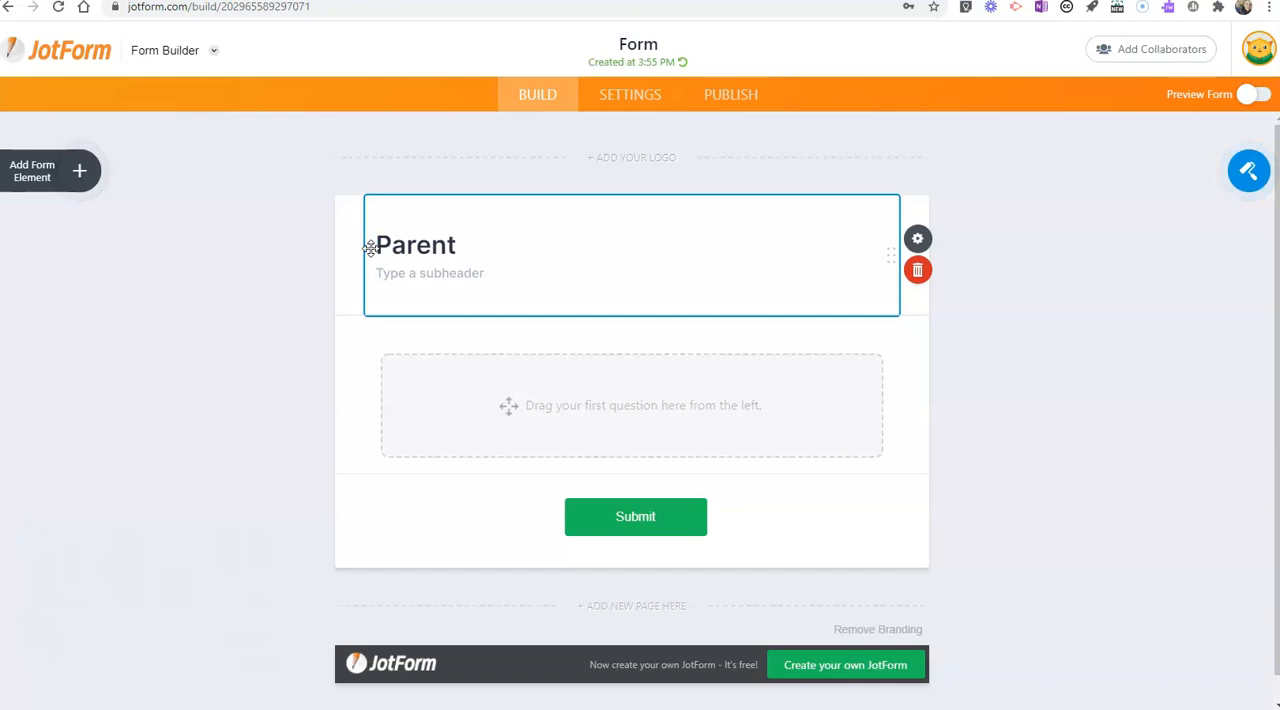
type("-Teacher Confere")
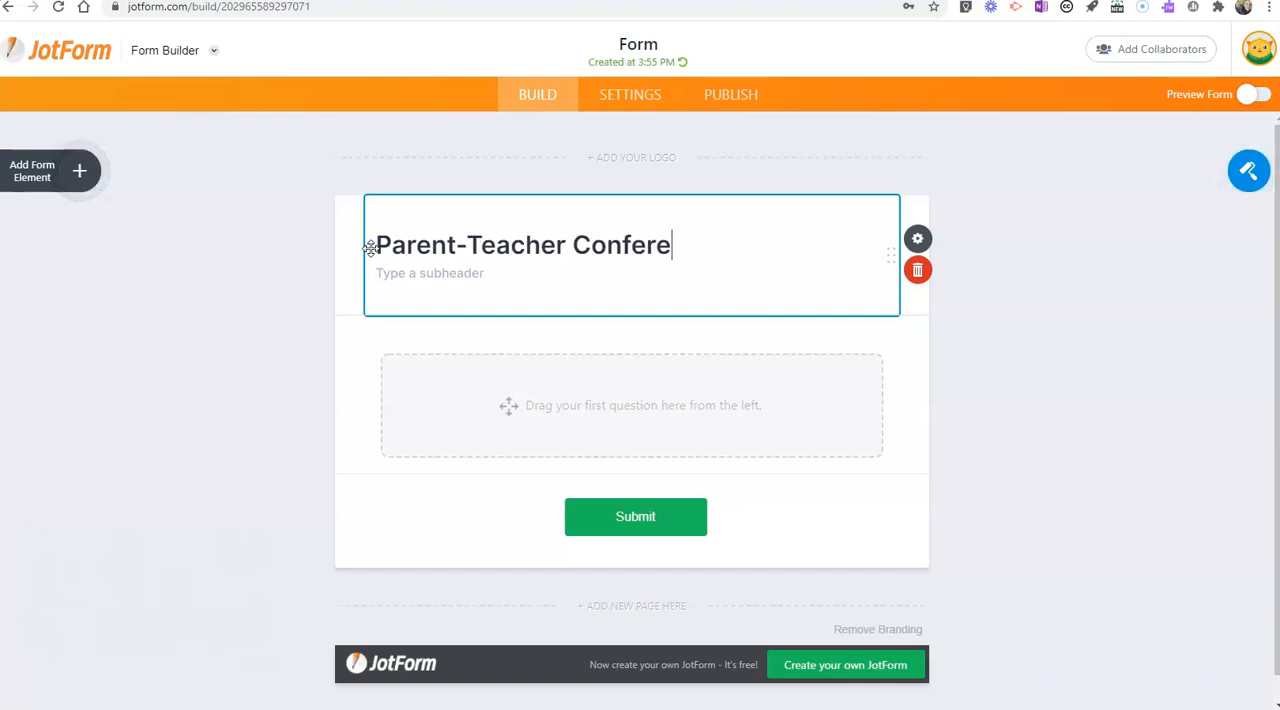
type("nces")
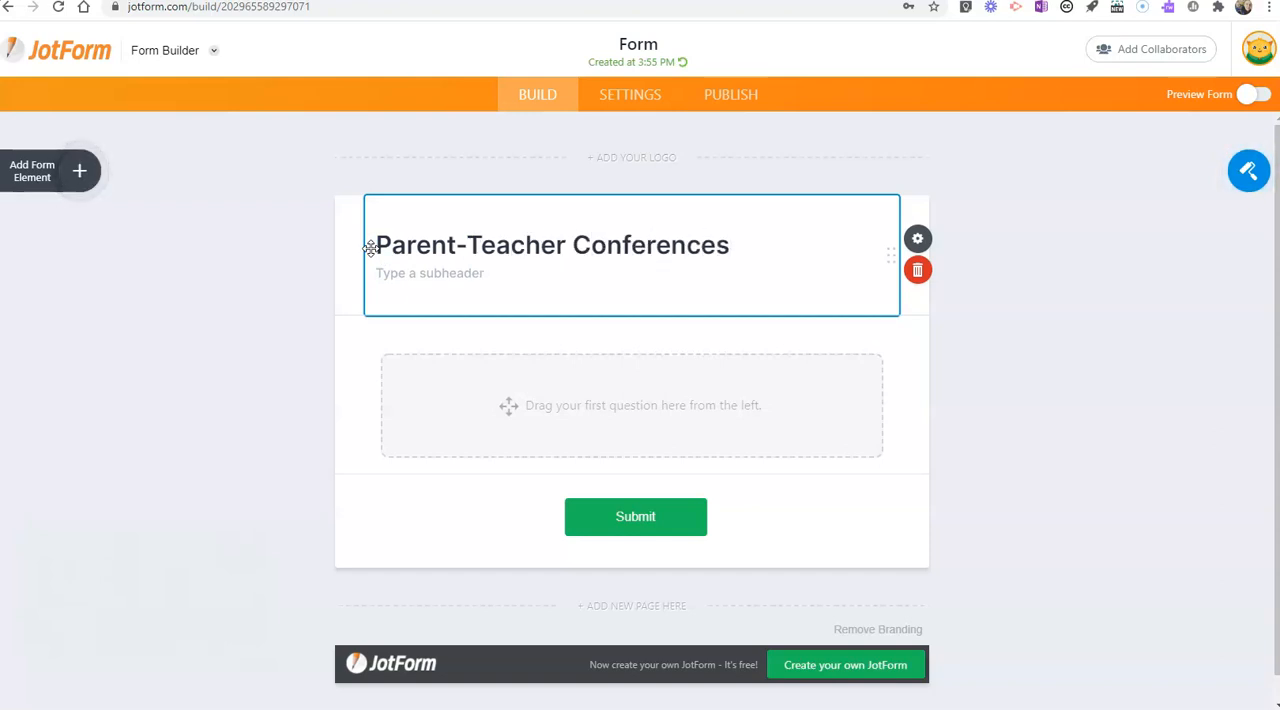
Set the subheader to 'Use this form to reserve a meeting time.'.
type("Use t")
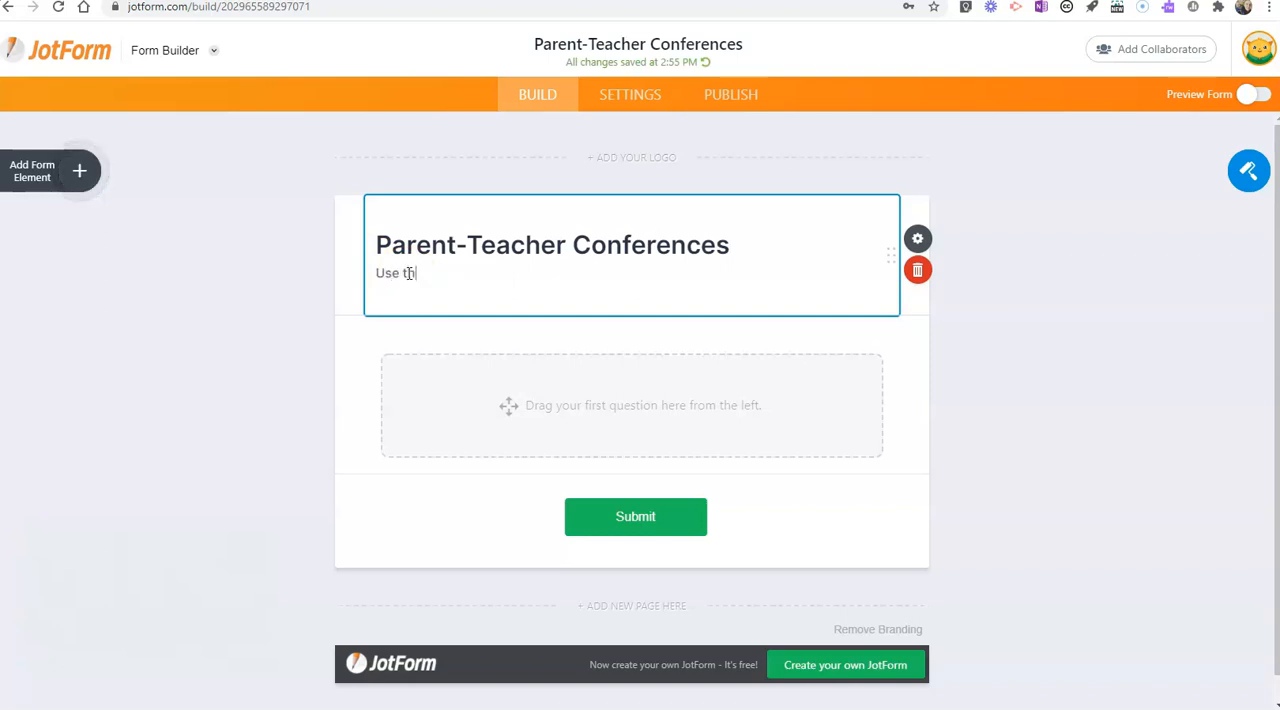
type("is form to s")
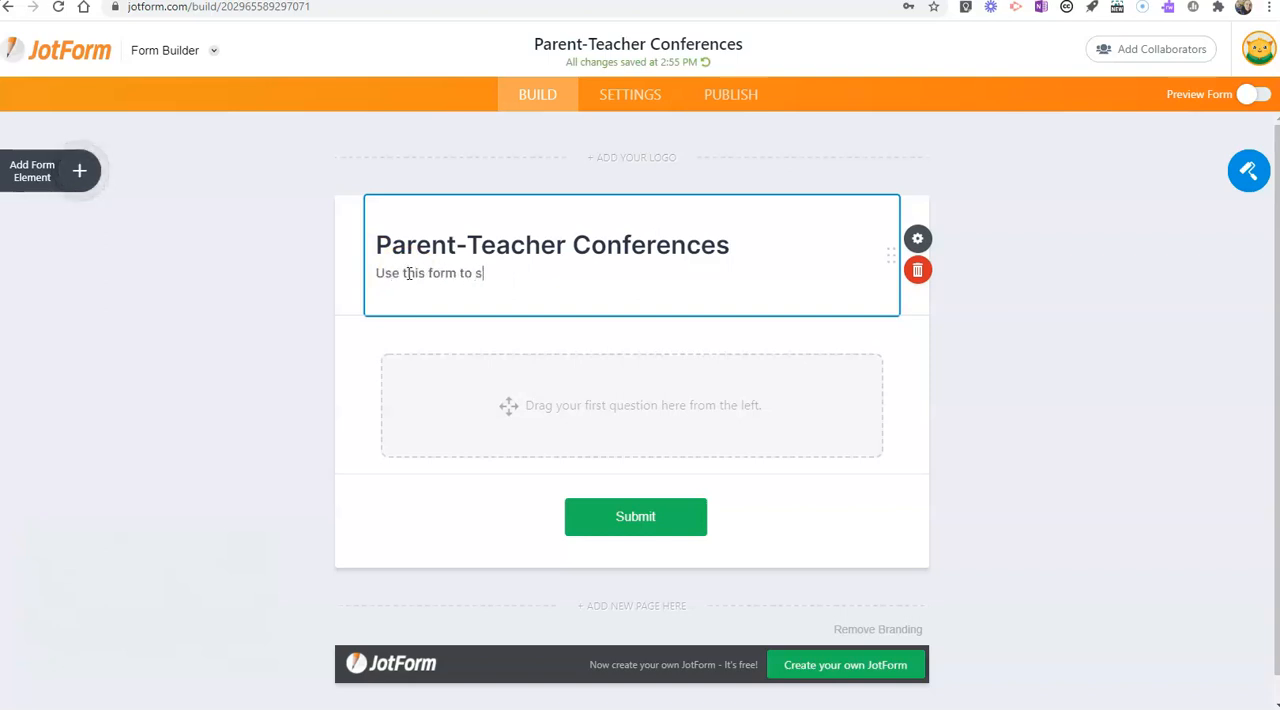
type("reserve a")
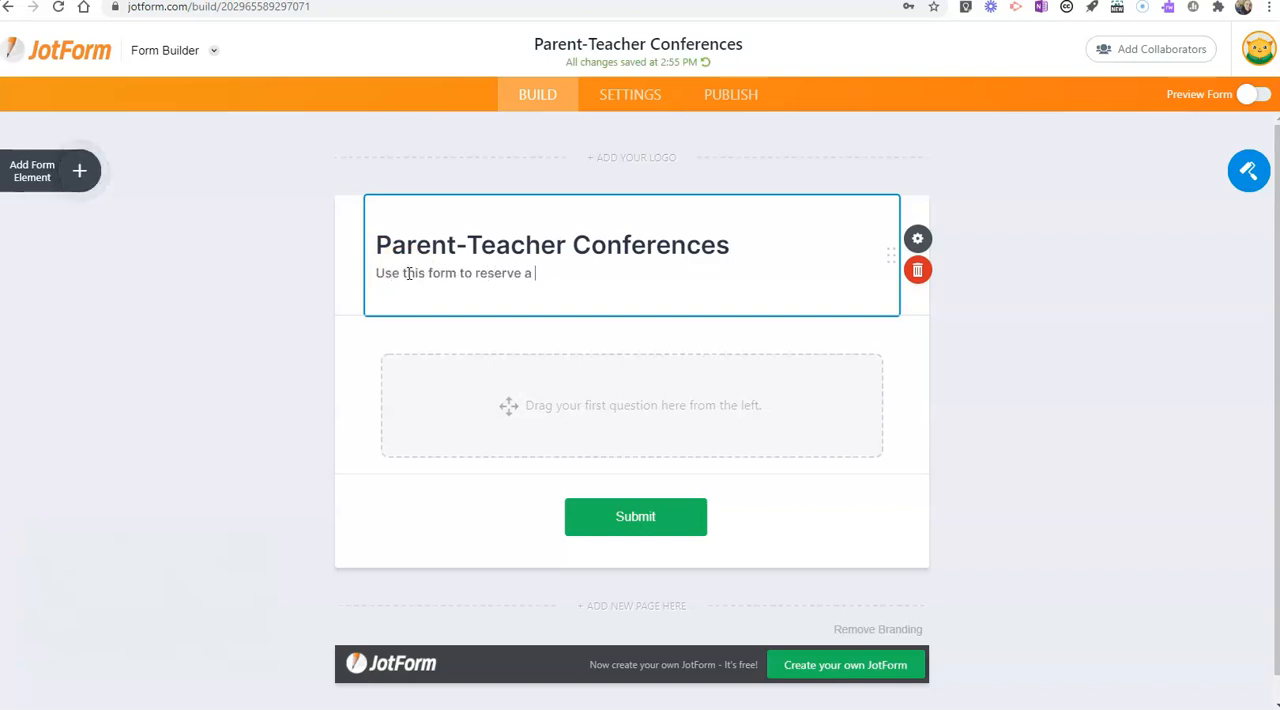
type("meeting time.")
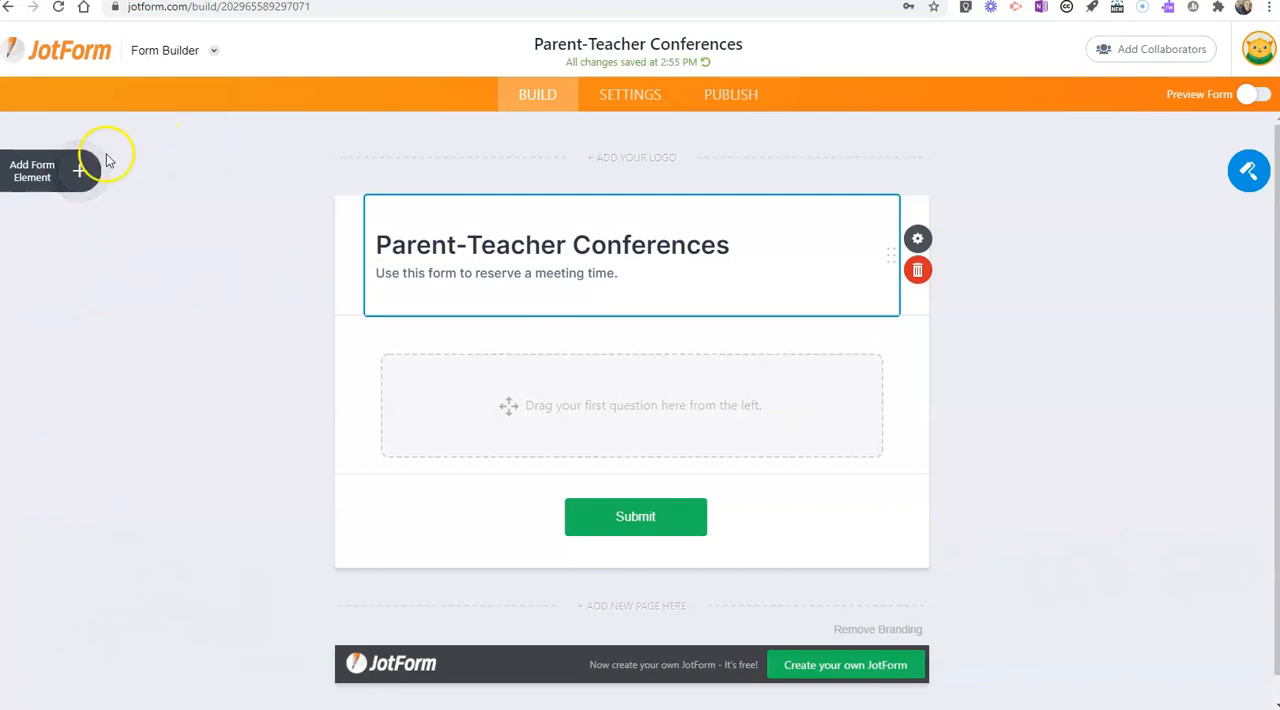
Add Full Name, Email and Appointment questions from the Basic elements list.
left_click(44, 170)
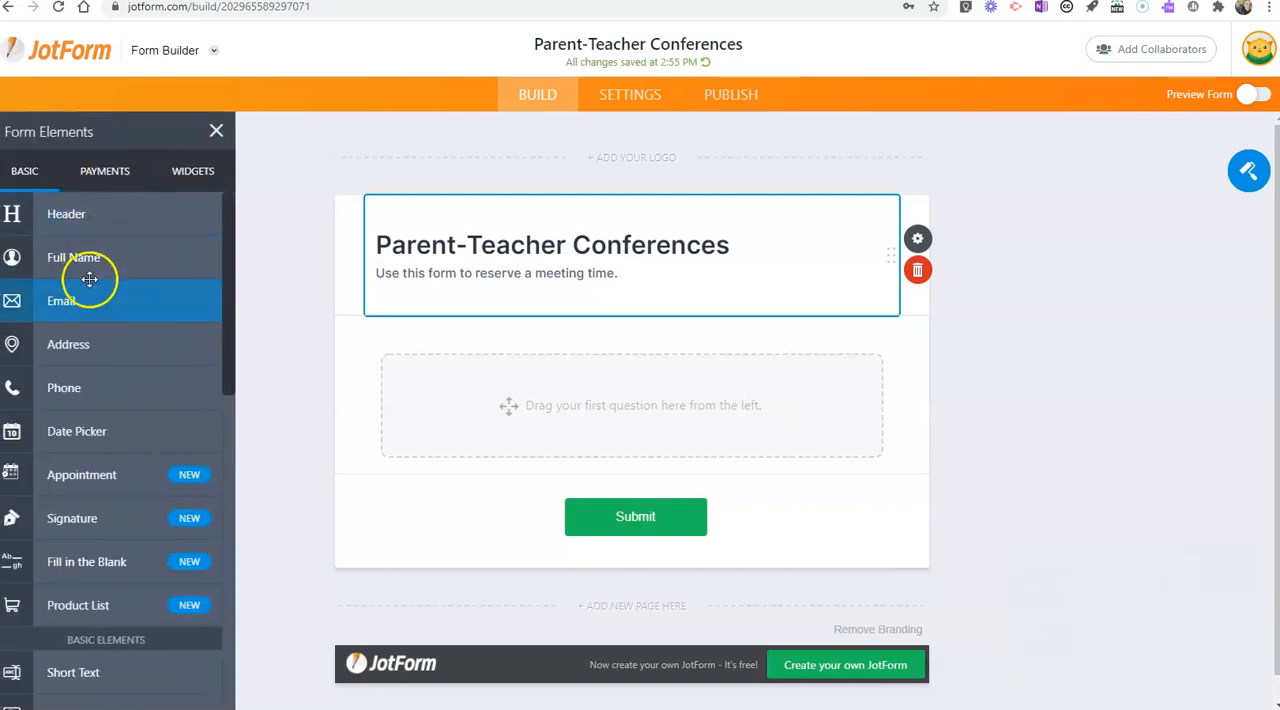
left_click_drag(74, 256, 558, 384)
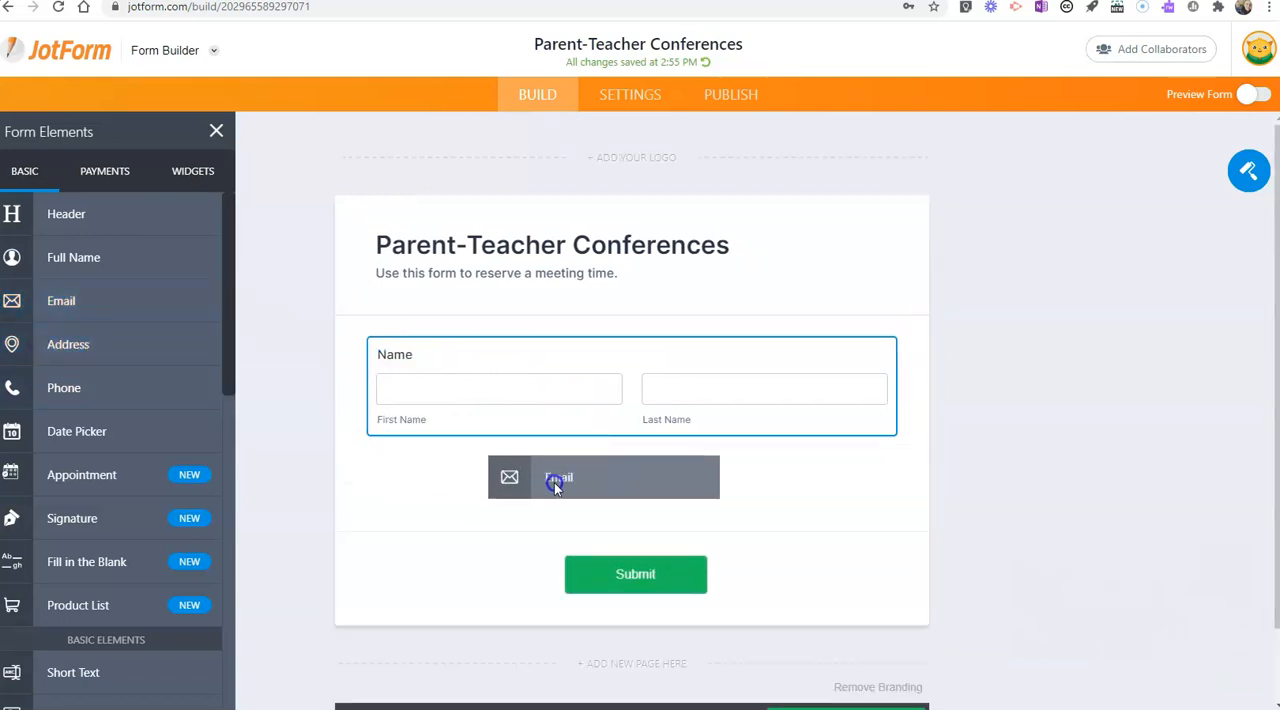
left_click(556, 476)
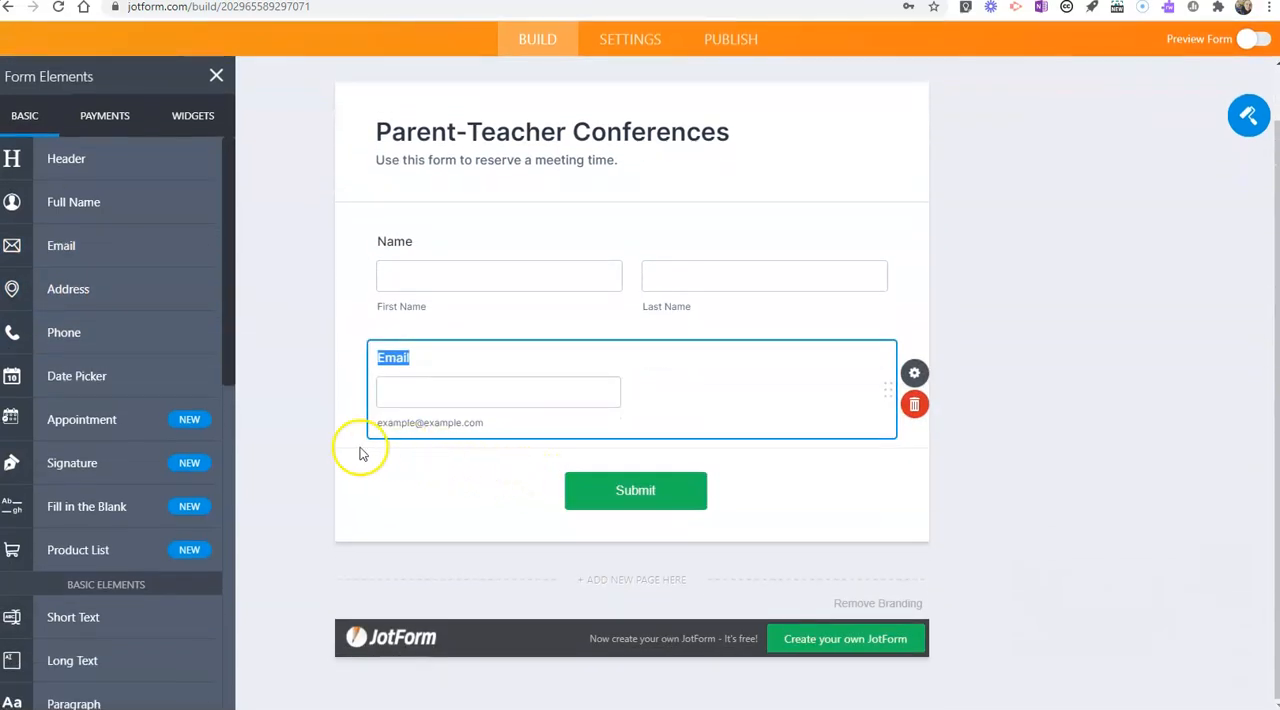
mouse_move(82, 420)
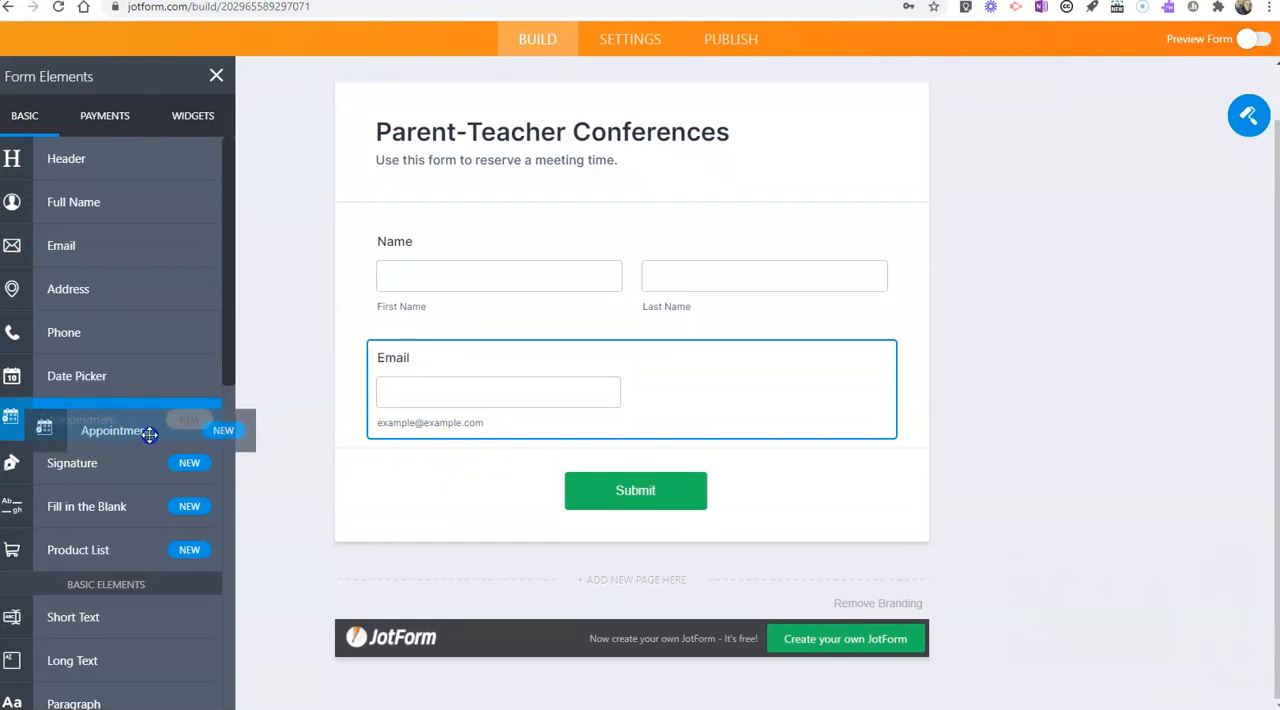
left_click(112, 430)
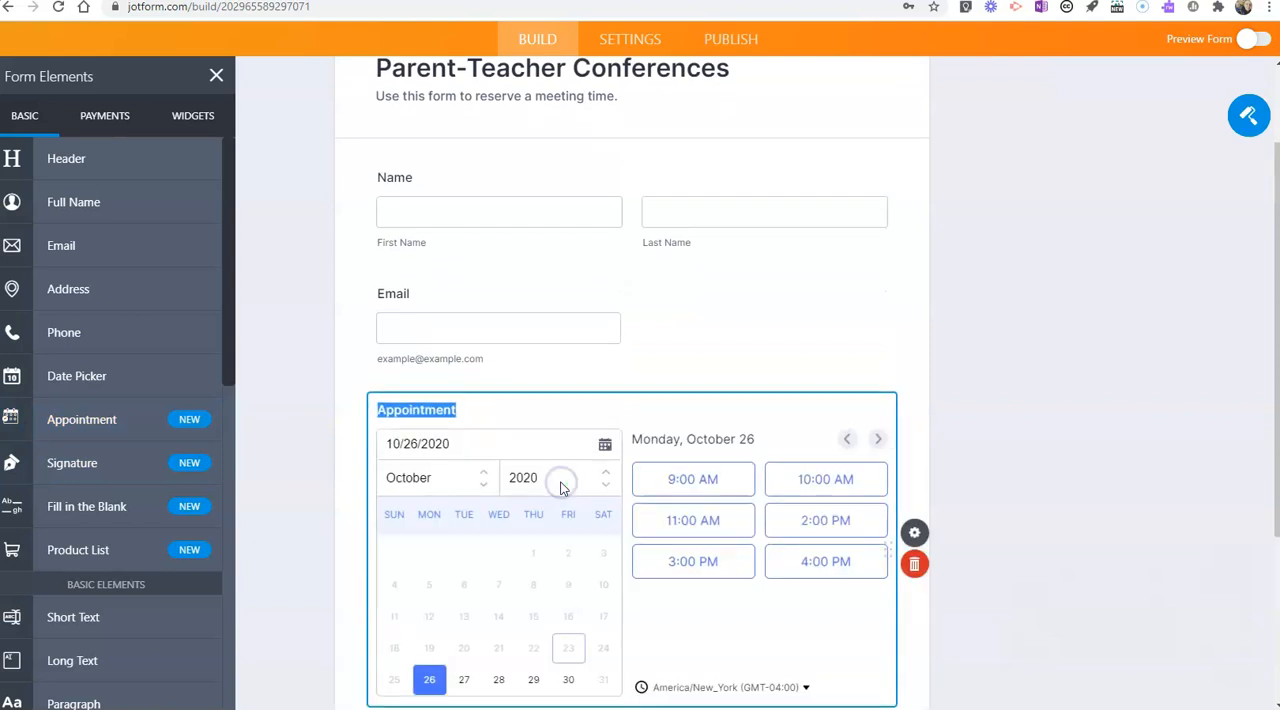
scroll("down", 3)
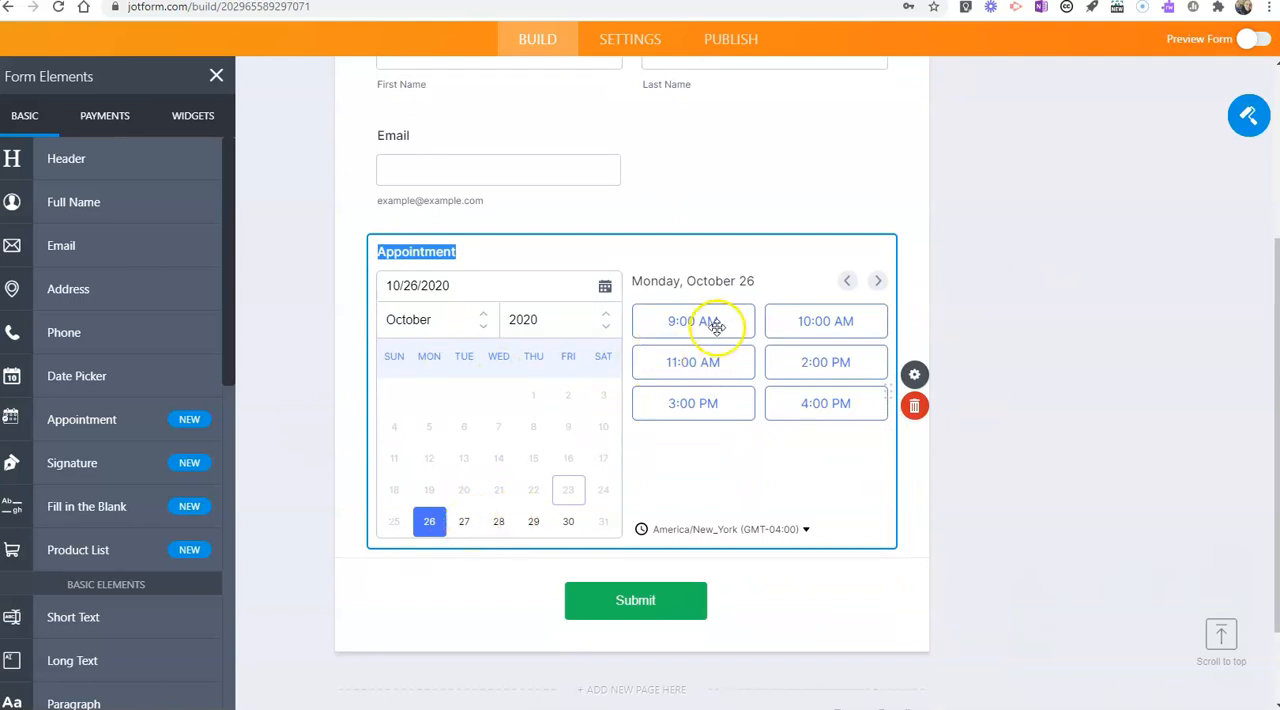
mouse_move(914, 376)
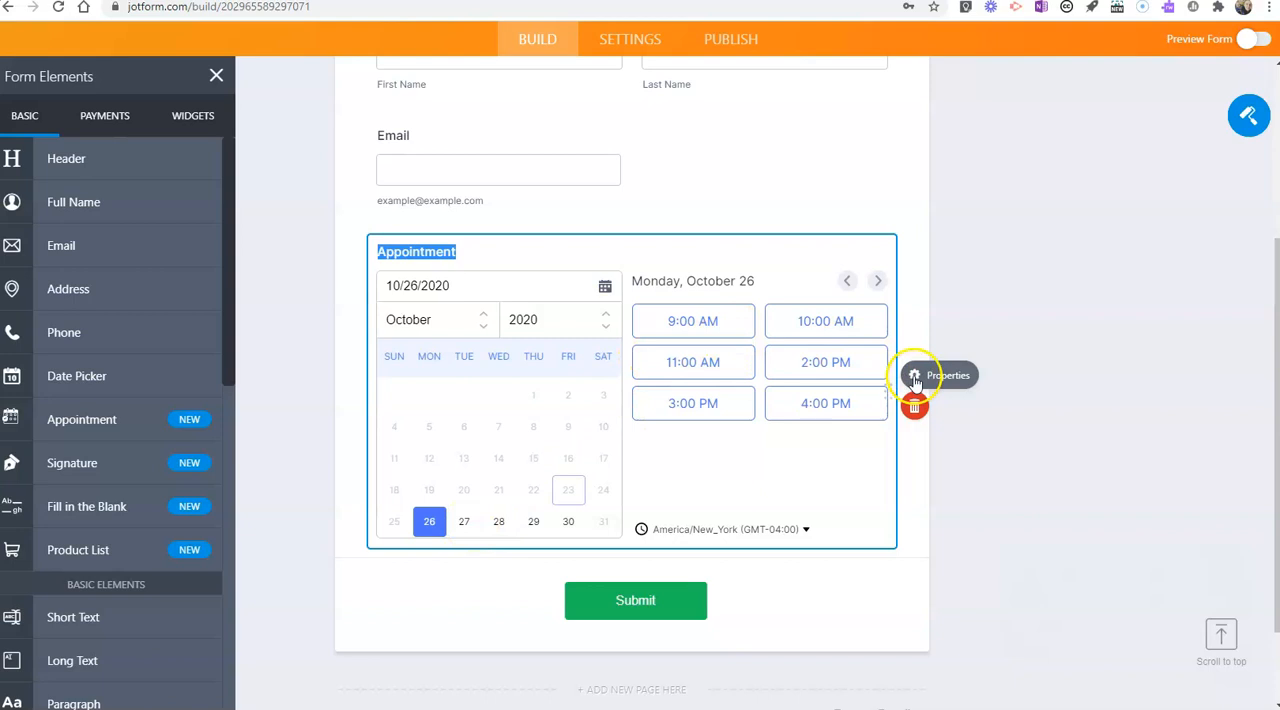
Set appointment availability to 15-minute weekday slots from 09:00 to 17:00 with lunch time off.
left_click(914, 376)
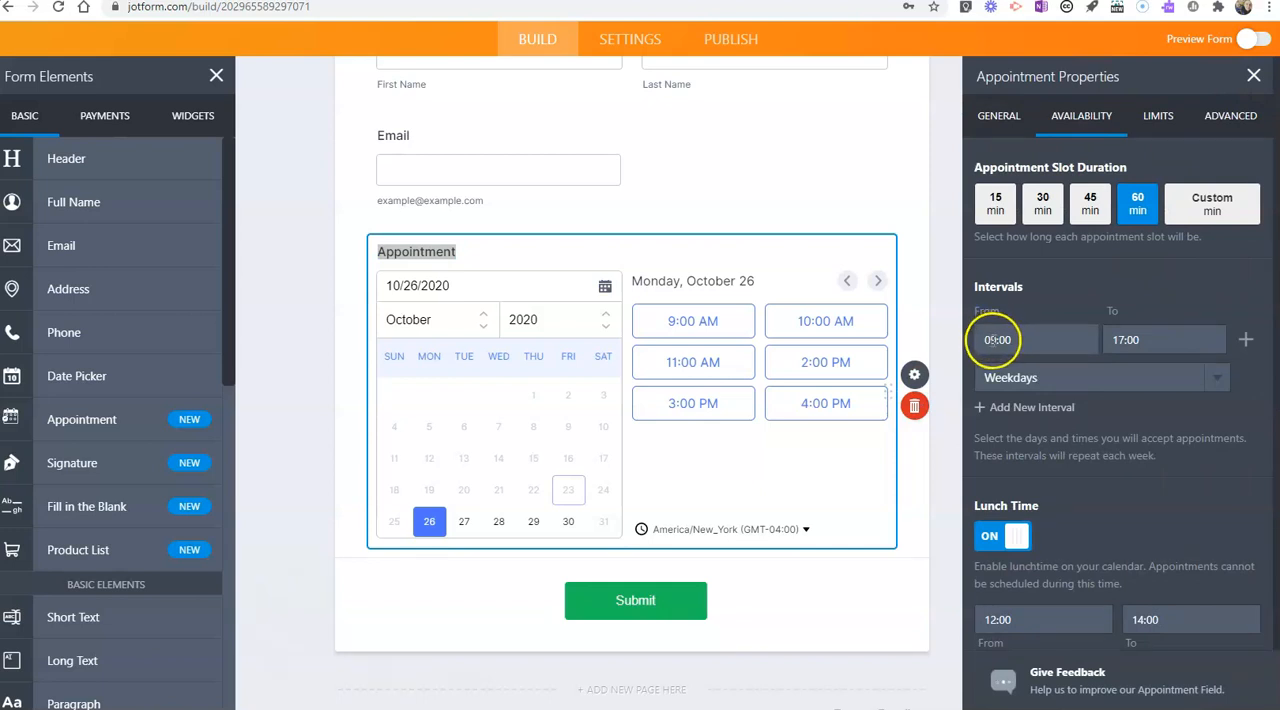
left_click(996, 340)
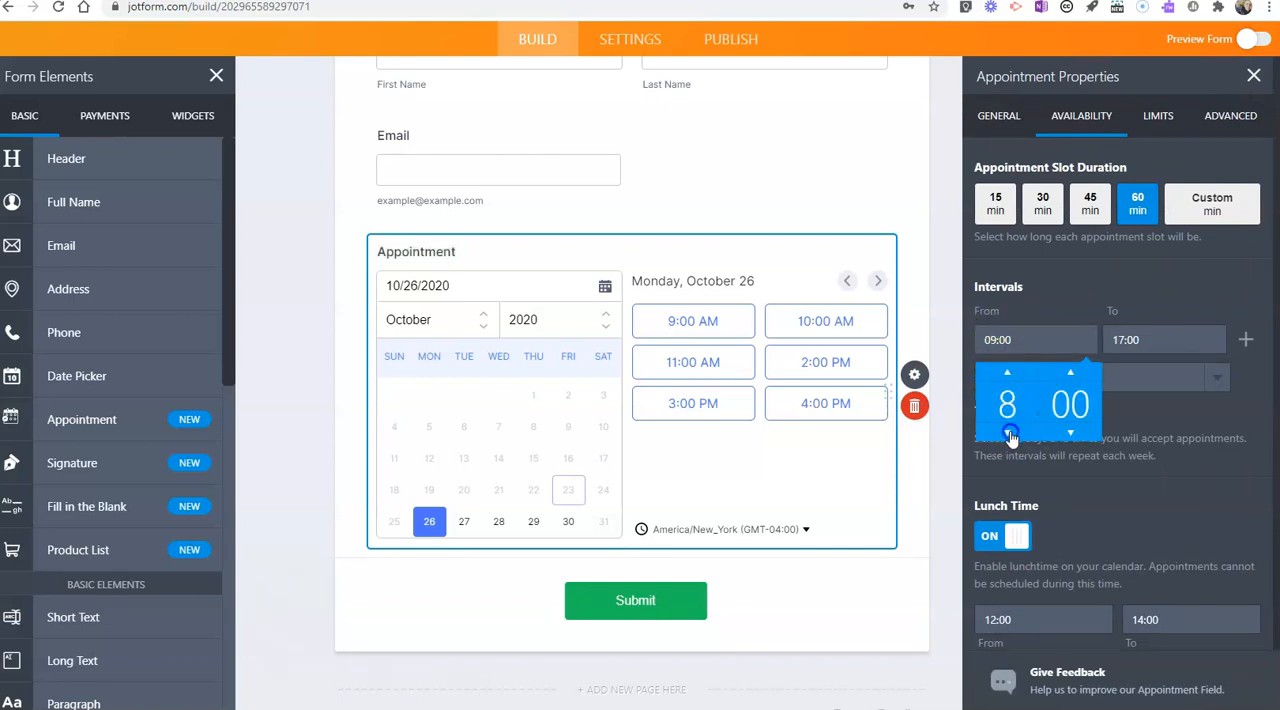
left_click(1008, 372)
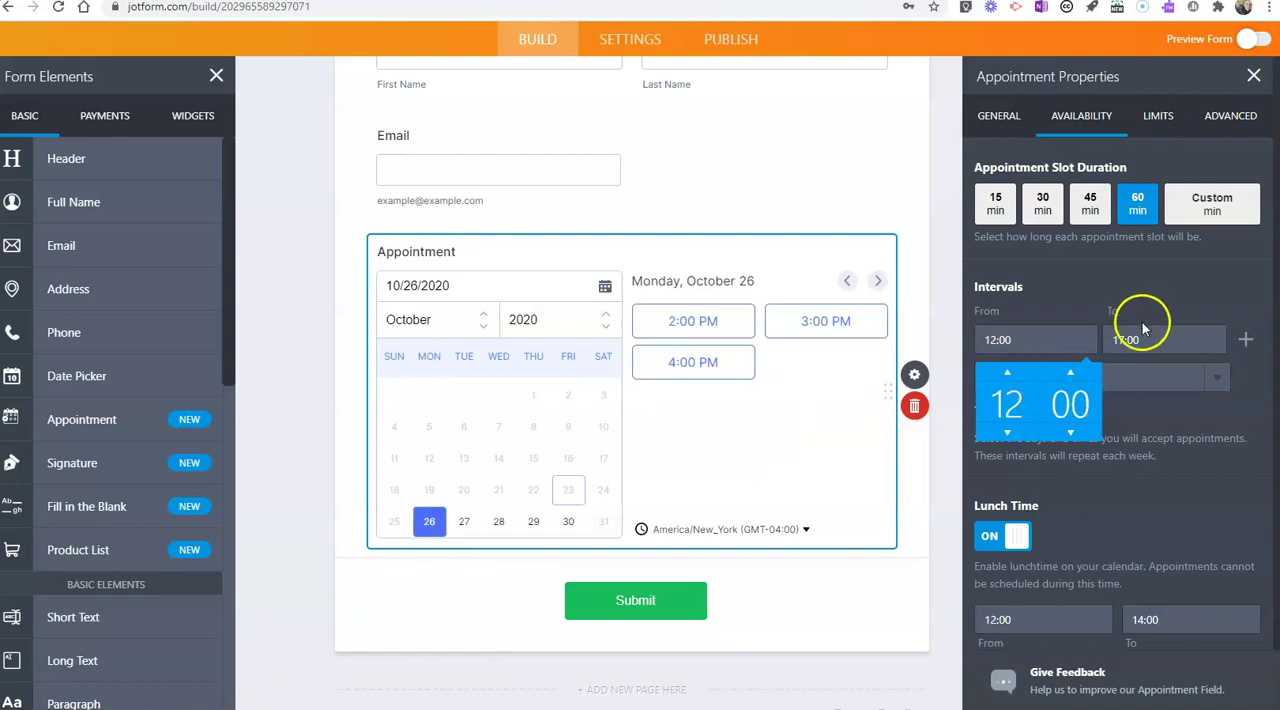
left_click(1164, 340)
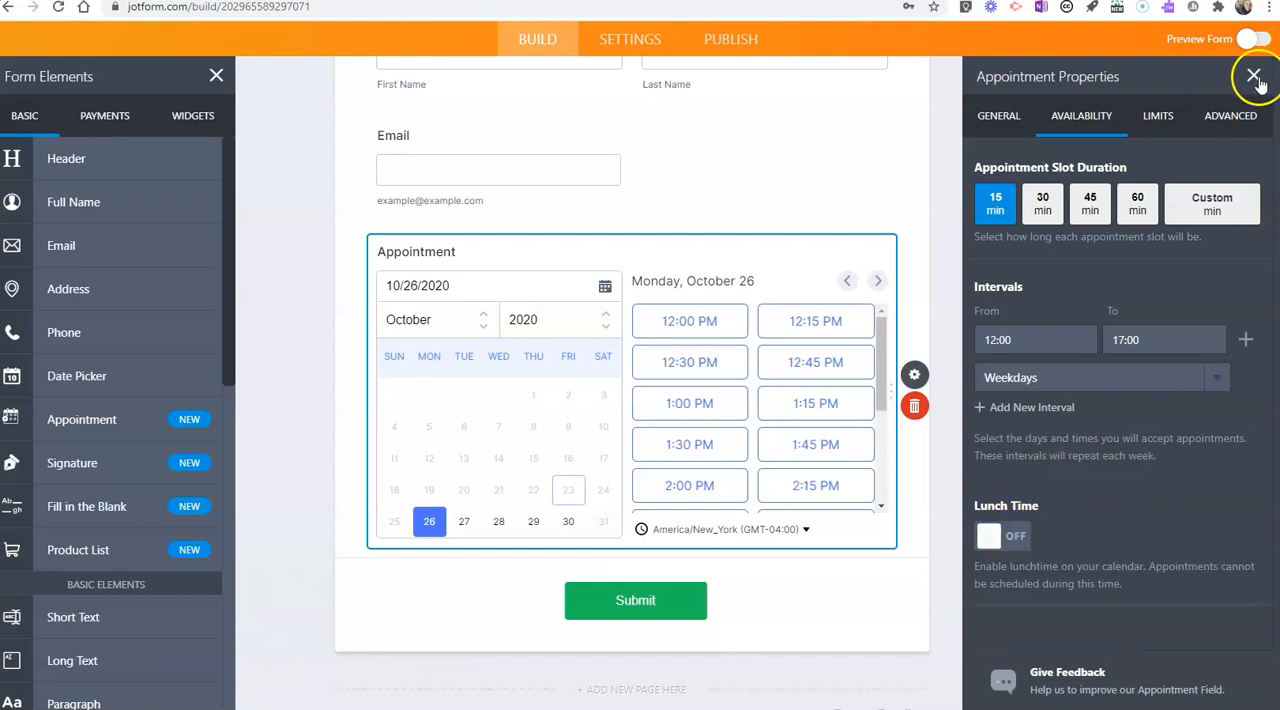
left_click(1254, 76)
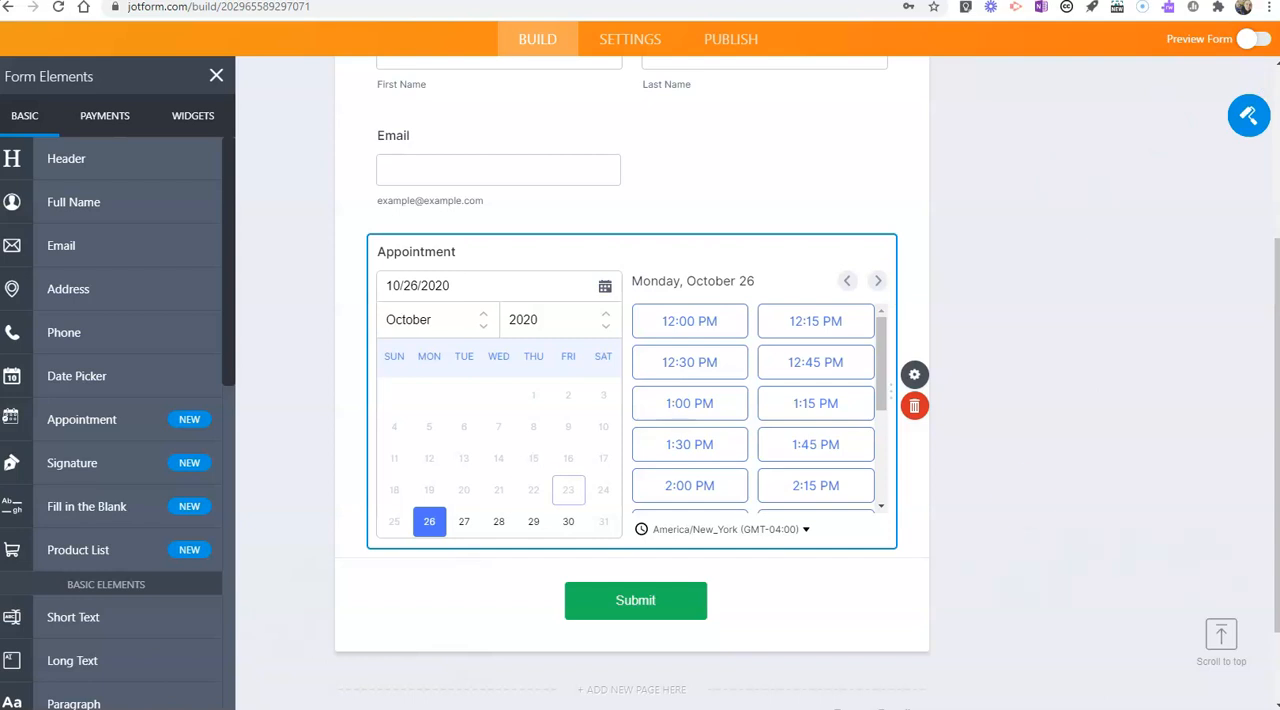
mouse_move(966, 458)
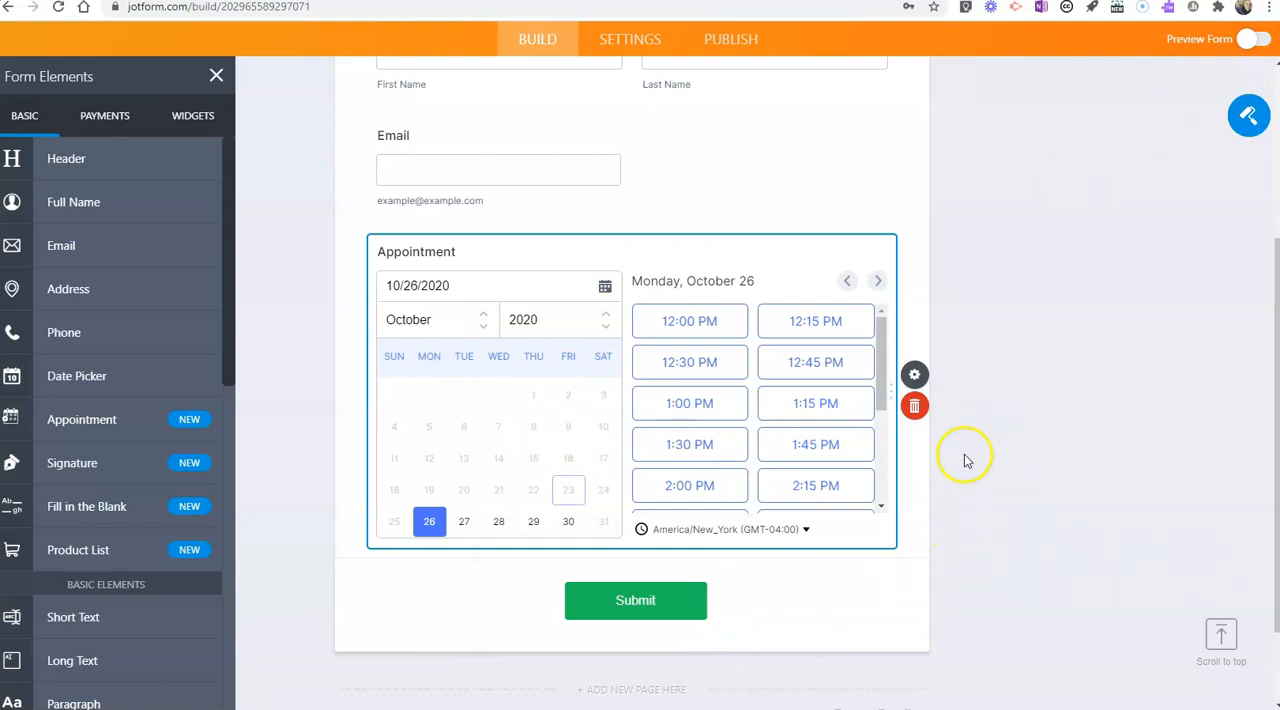
scroll("up", 3)
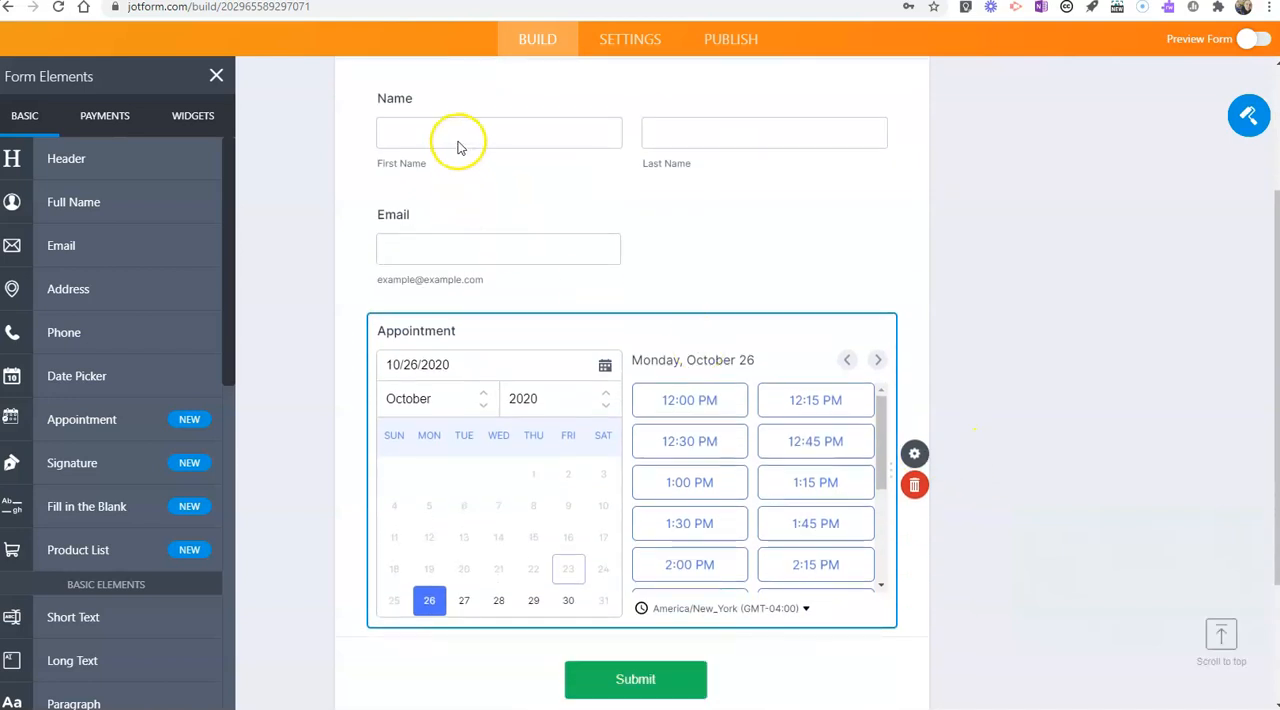
mouse_move(796, 620)
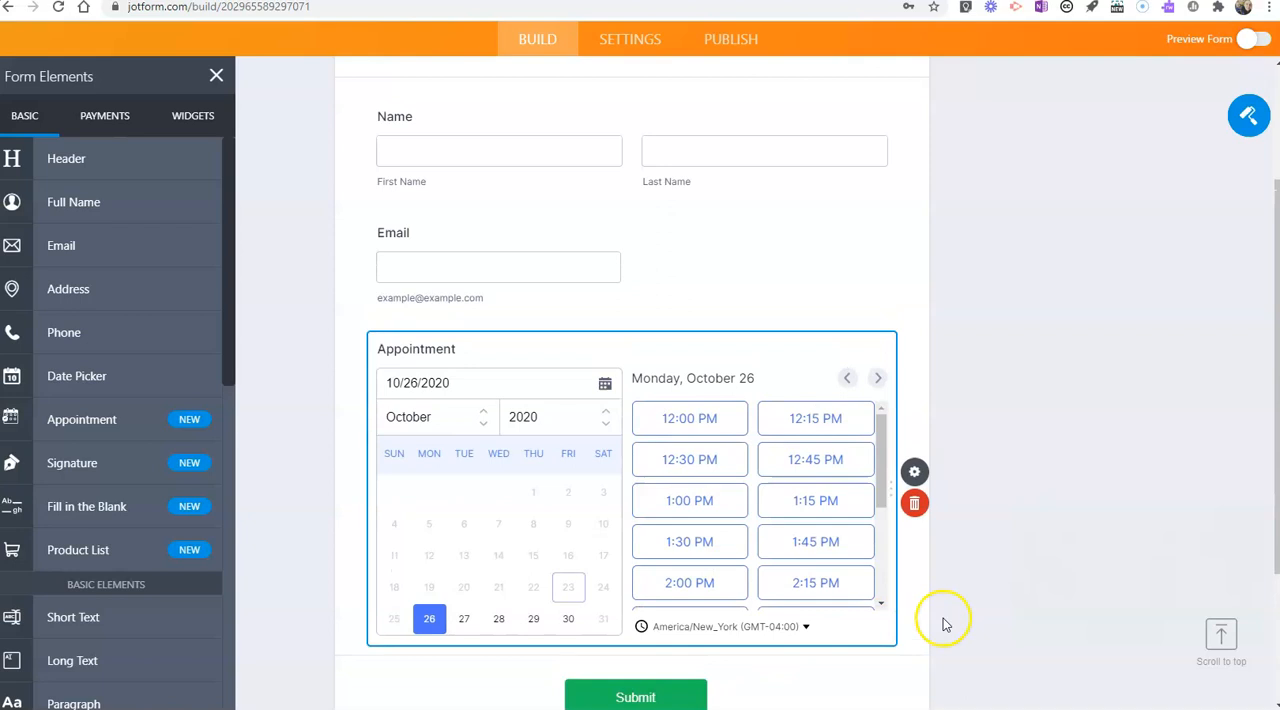
scroll("up", 3)
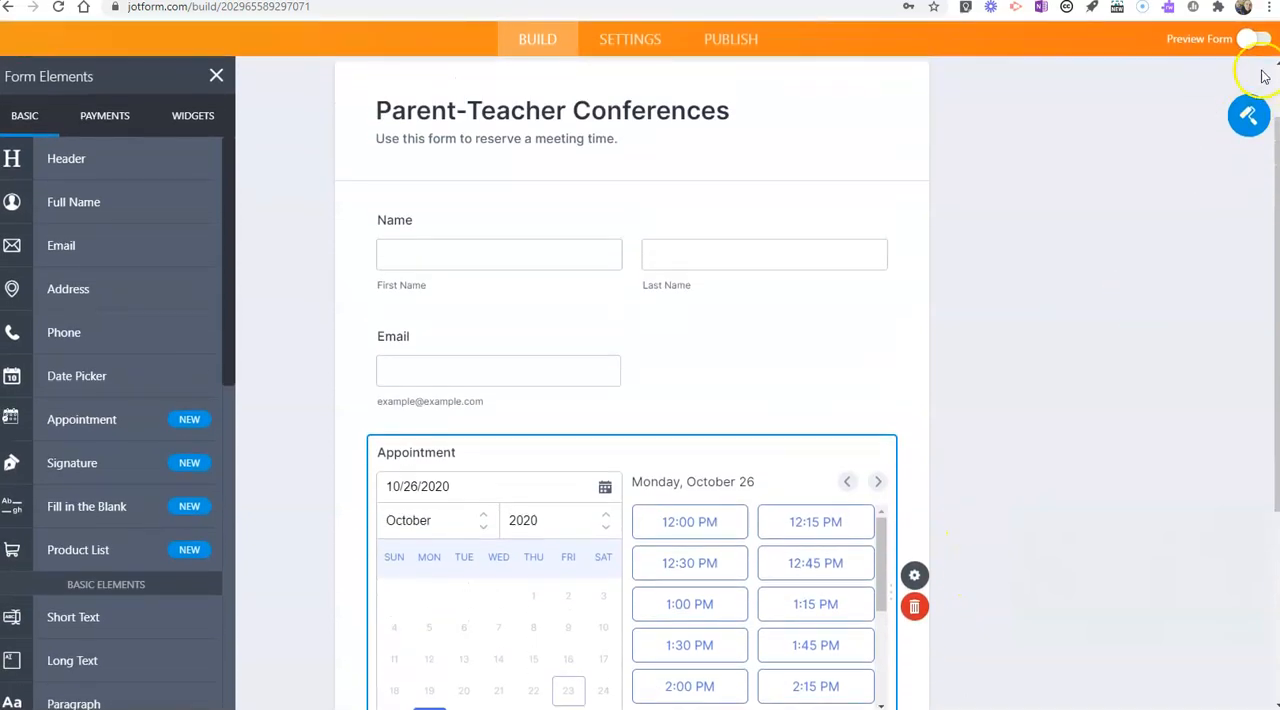
Switch into preview mode to see the Name, Email and Appointment fields as respondents do.
left_click(1252, 40)
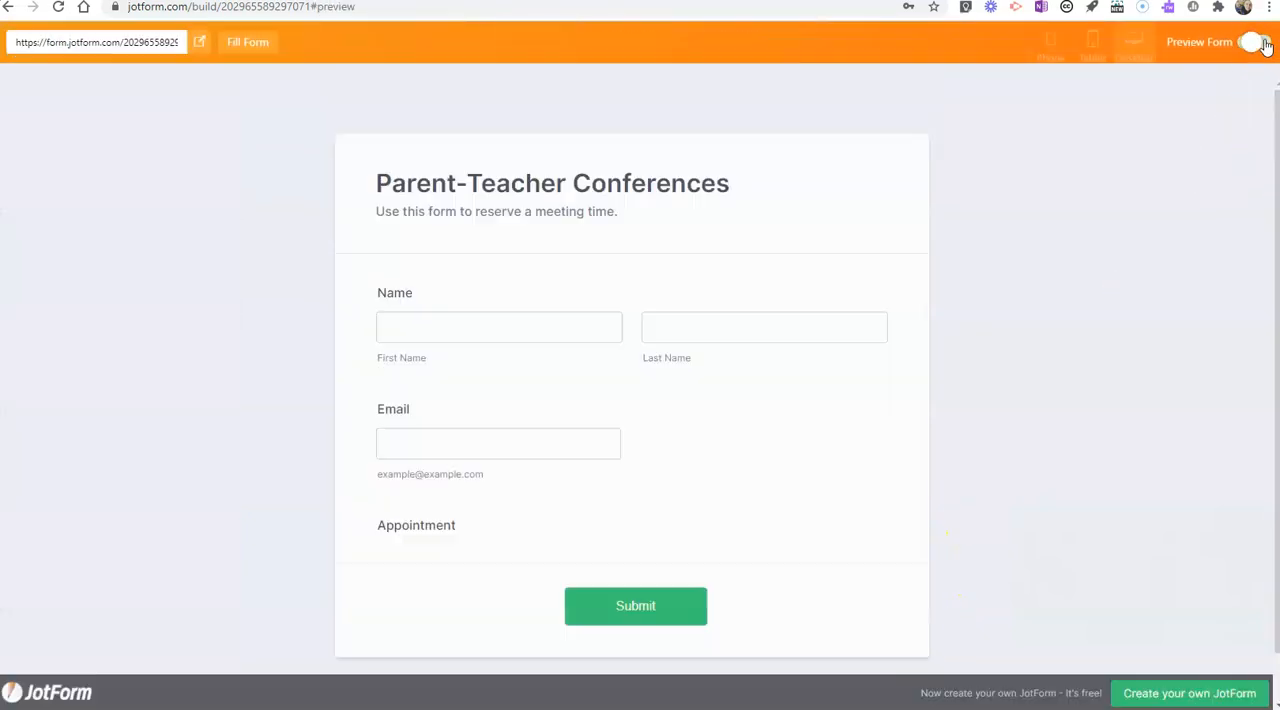
left_click(1258, 42)
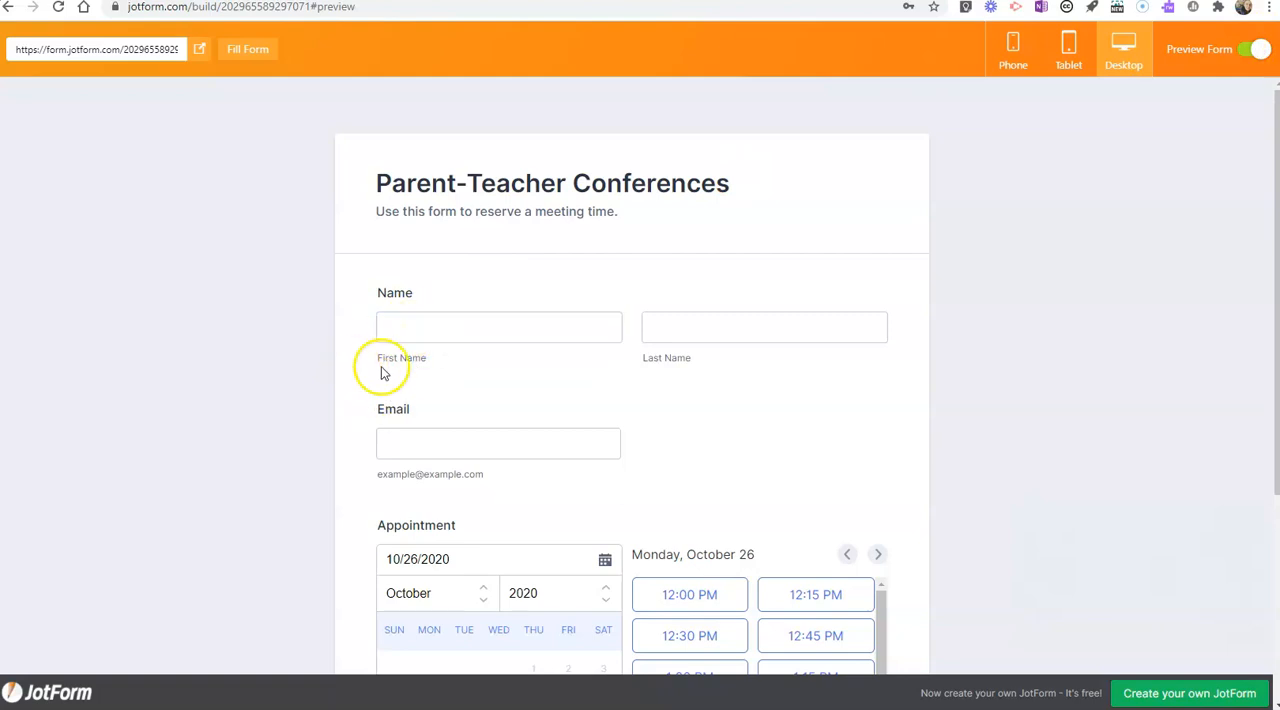
scroll("down", 3)
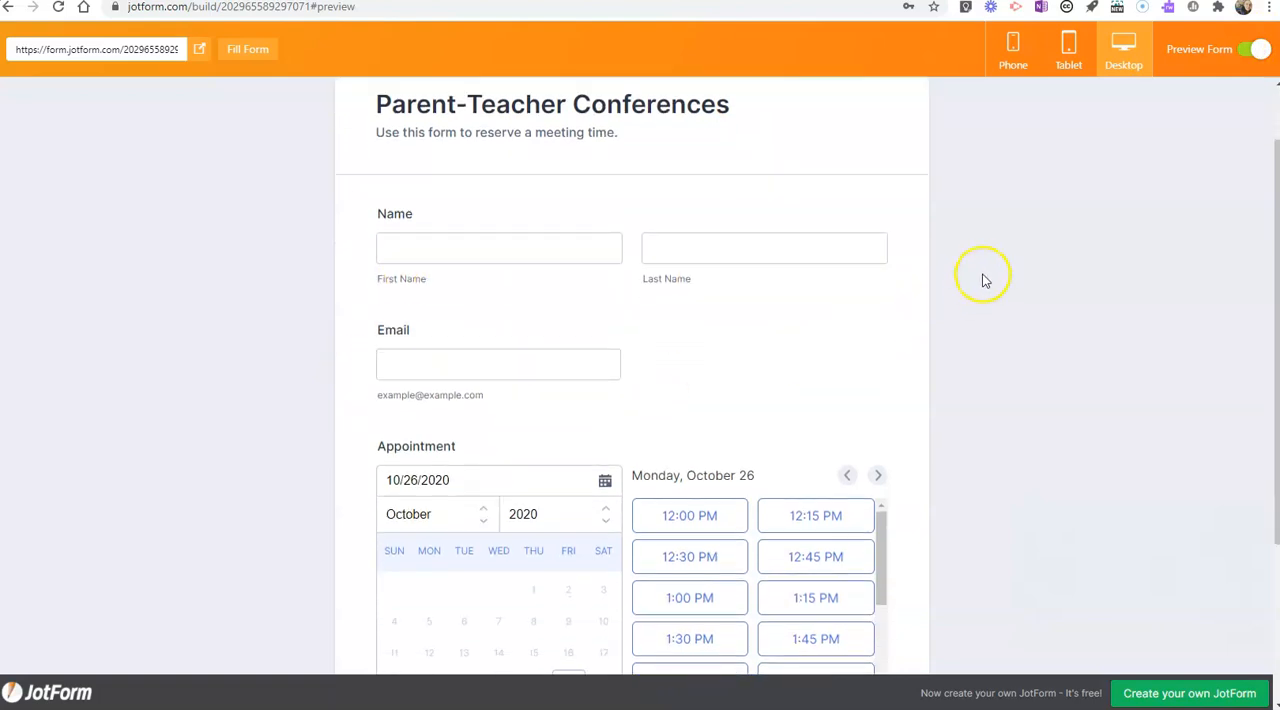
mouse_move(430, 192)
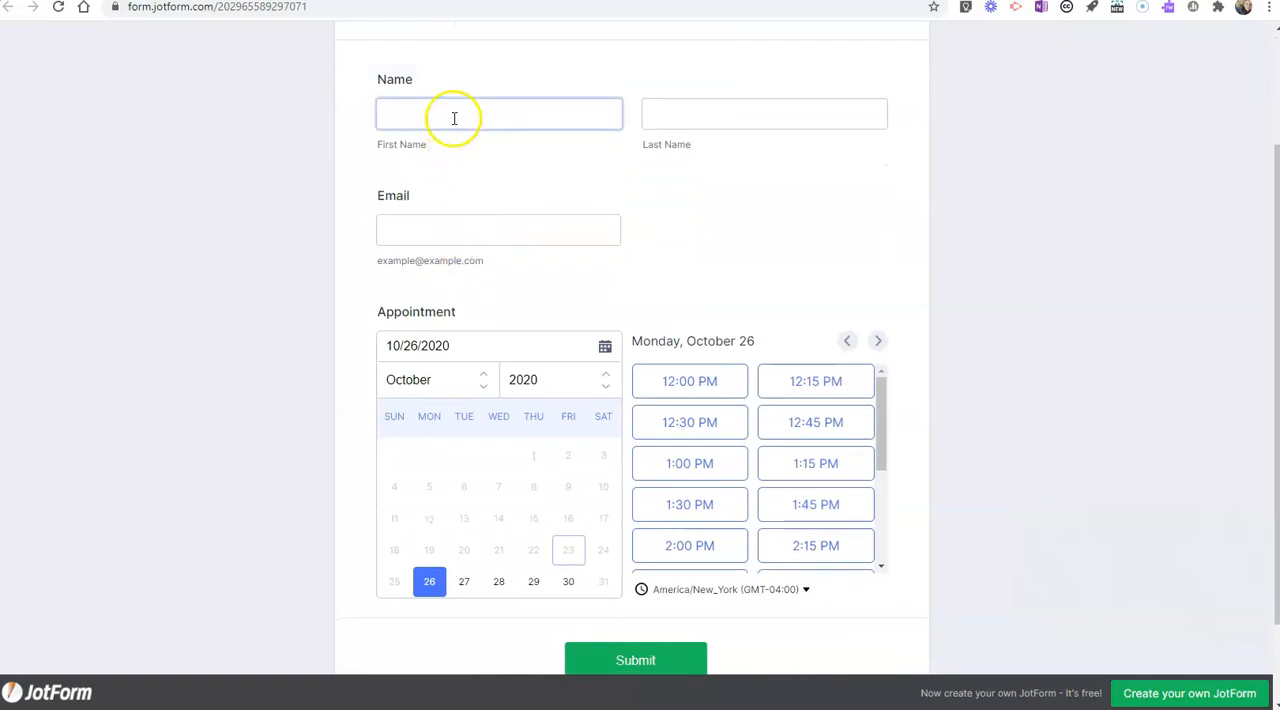
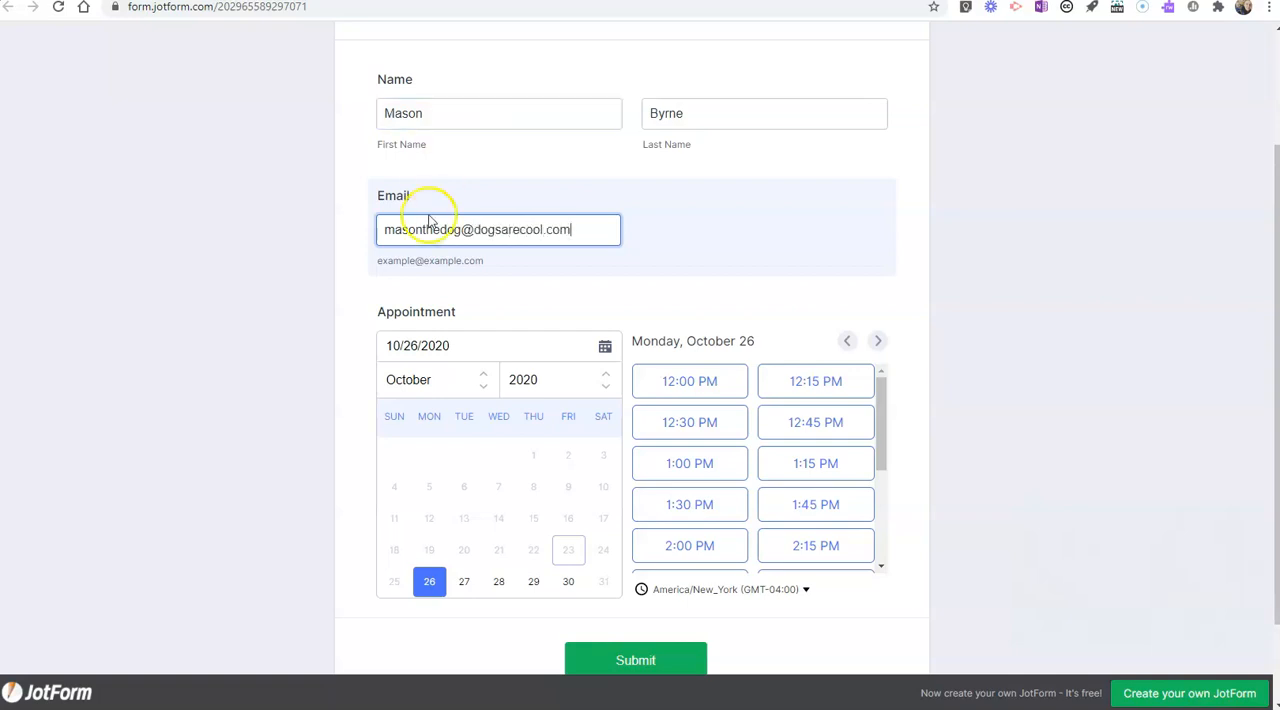
Book the 12:45 PM slot on Tuesday, October 27 and submit the test entry.
left_click(464, 580)
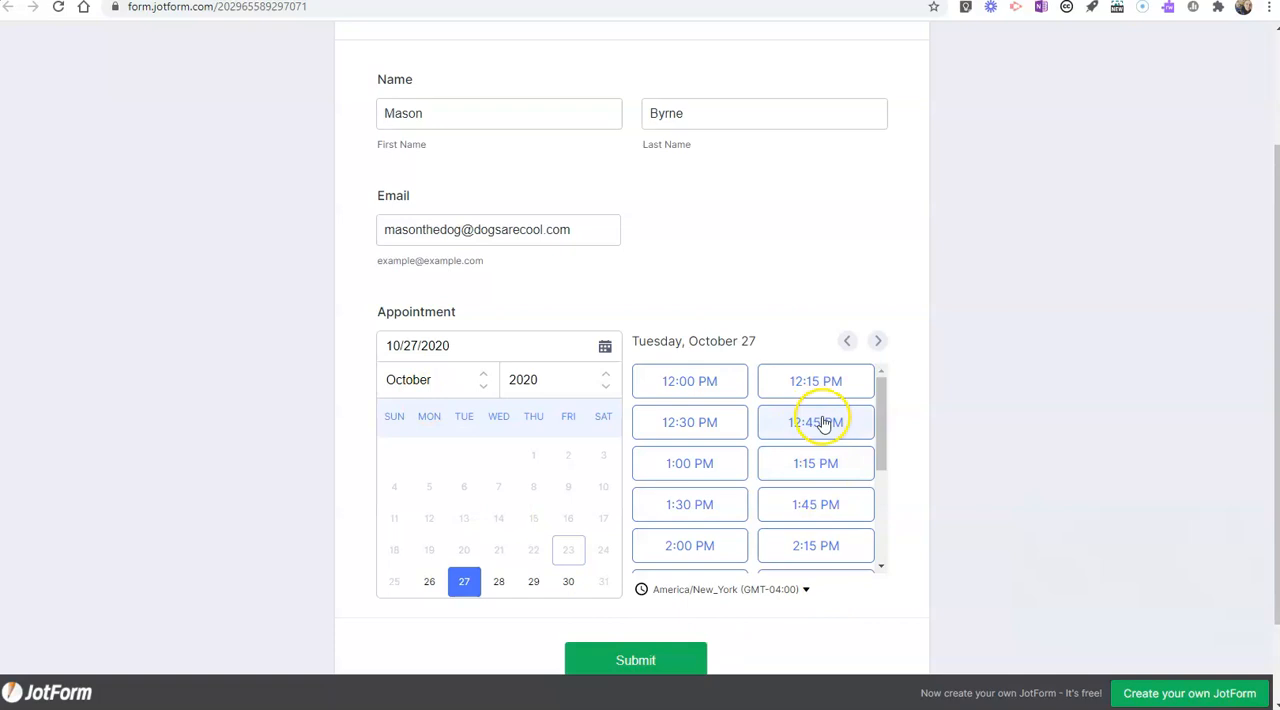
left_click(816, 422)
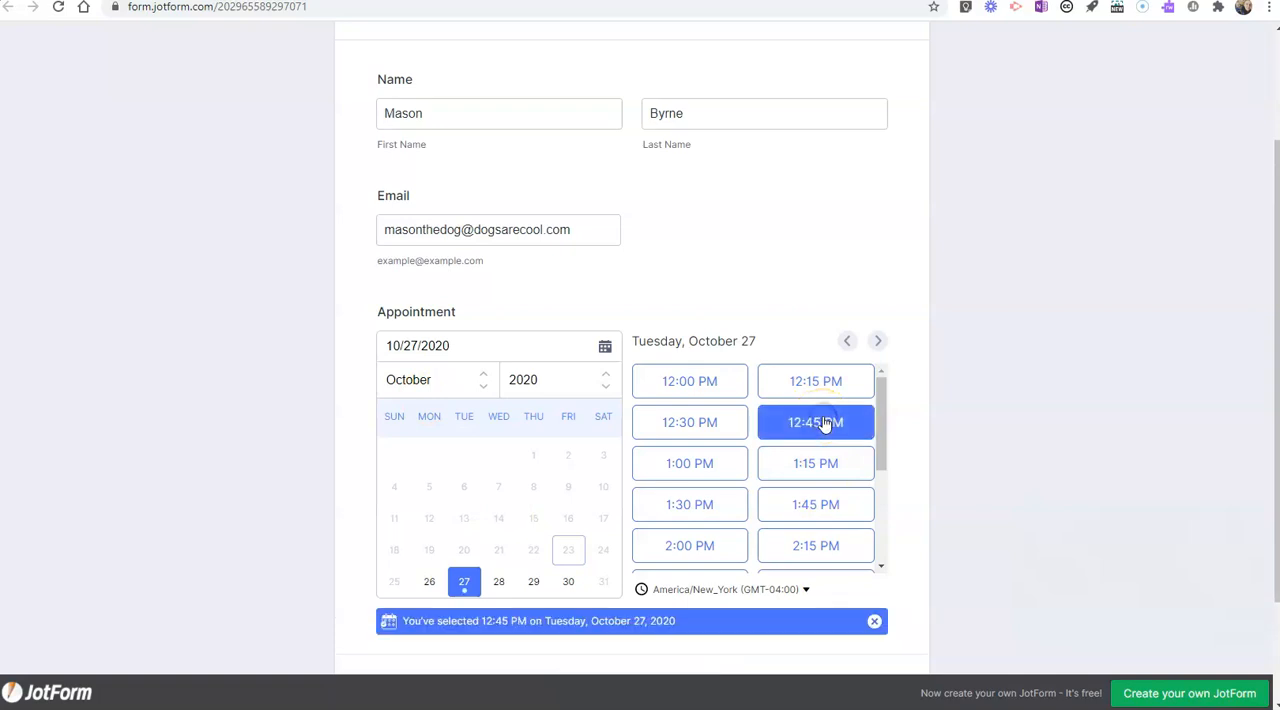
scroll("down", 3)
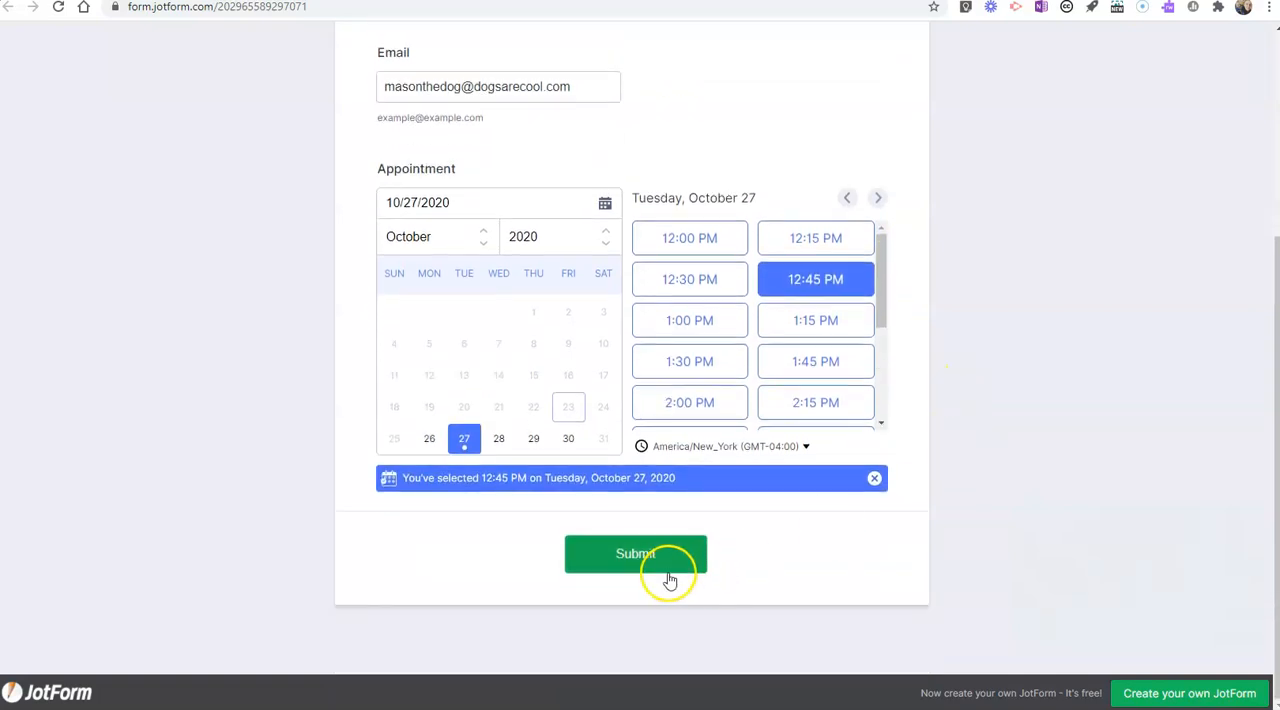
left_click(636, 552)
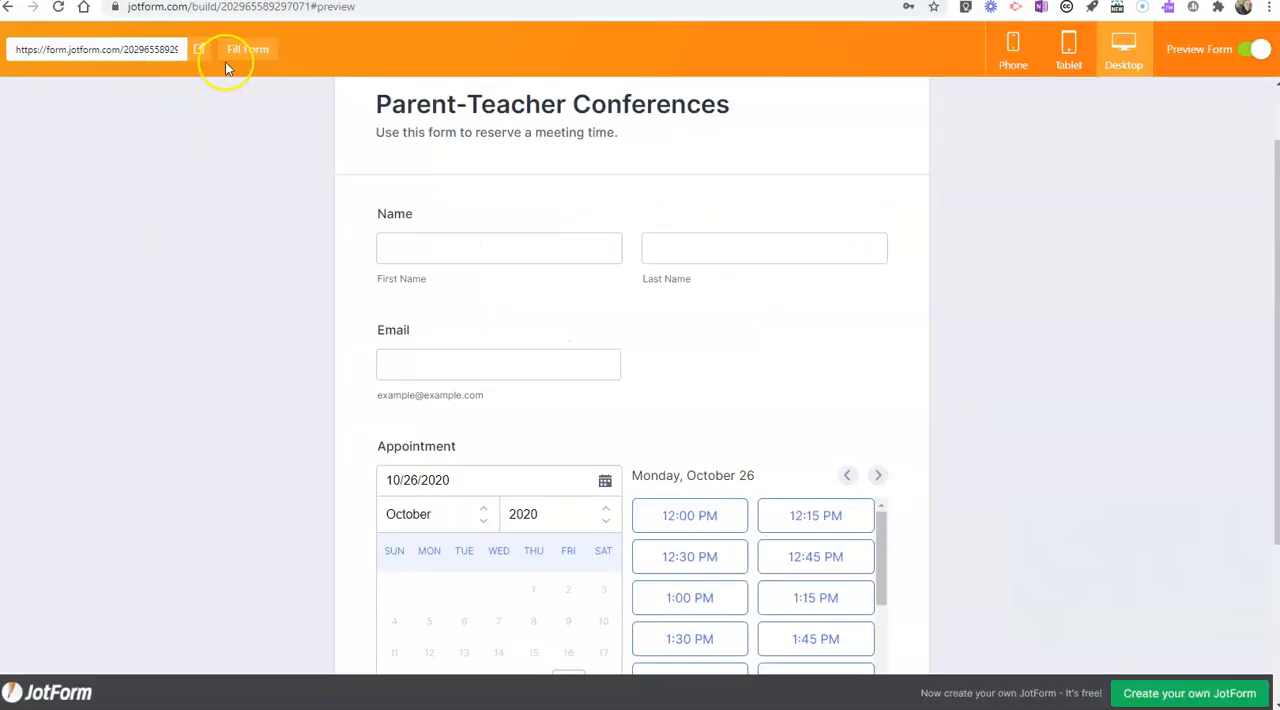
left_click(248, 50)
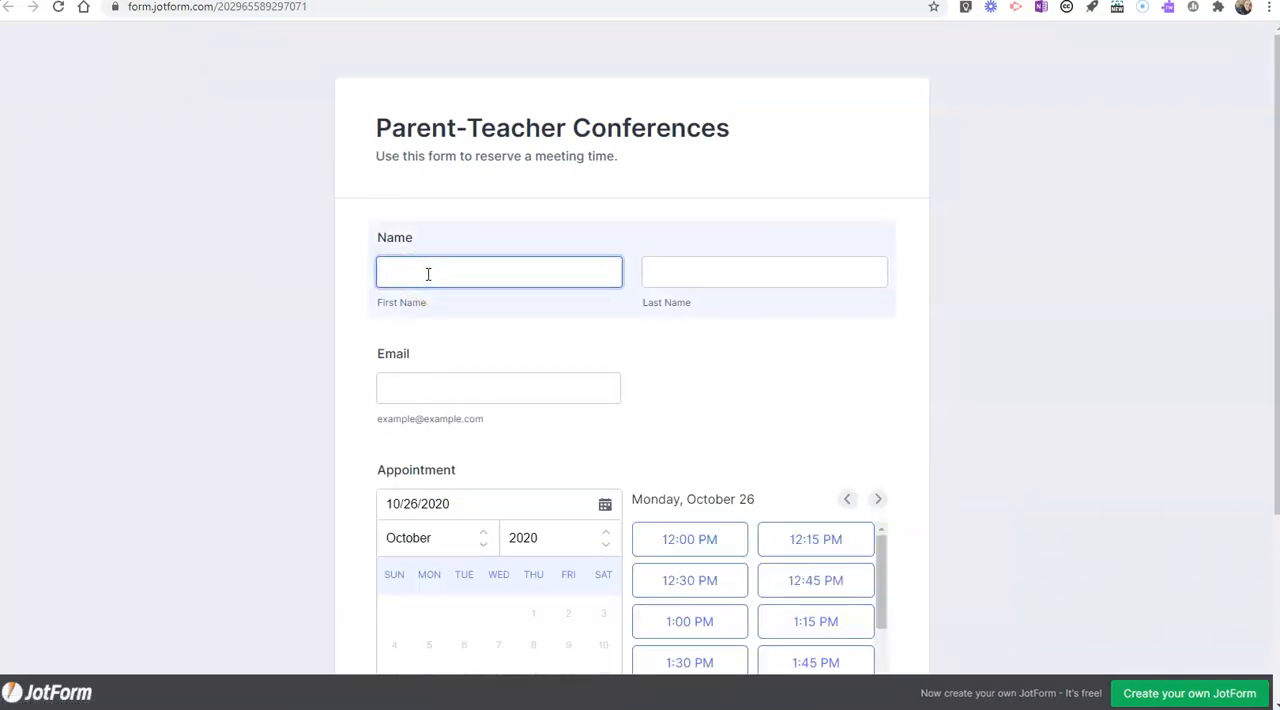
type("Cally")
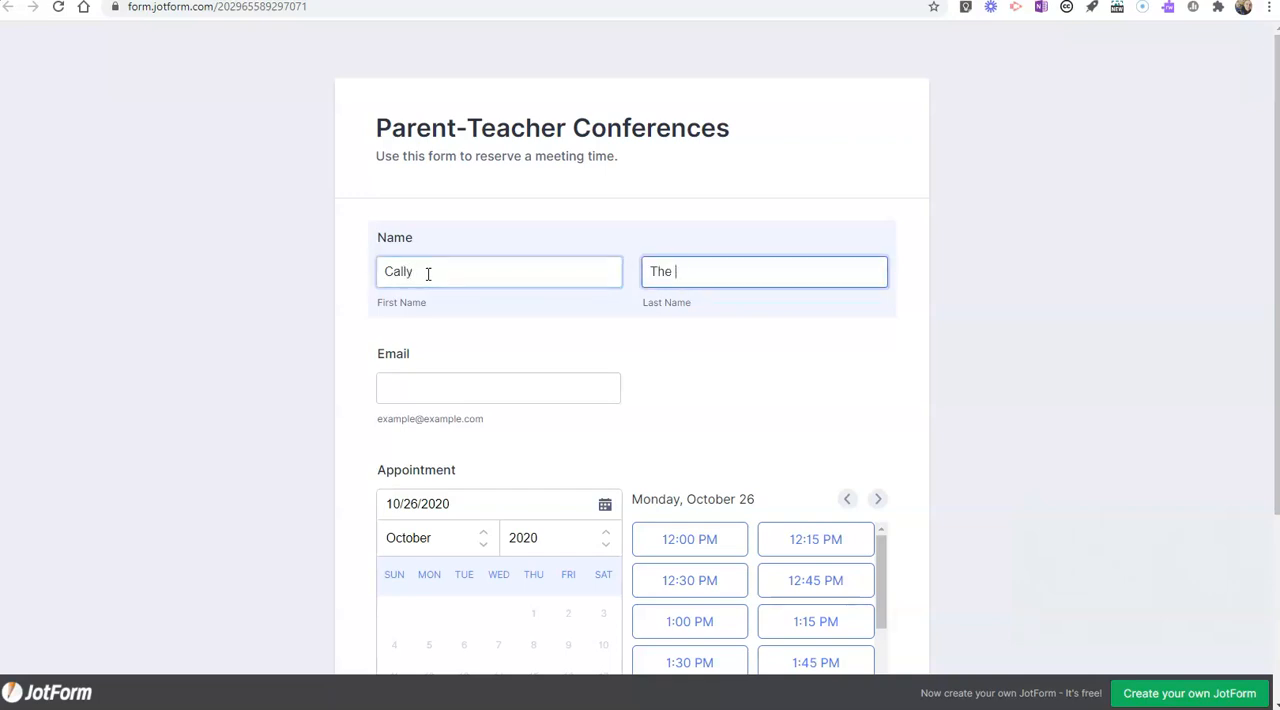
type("Cat")
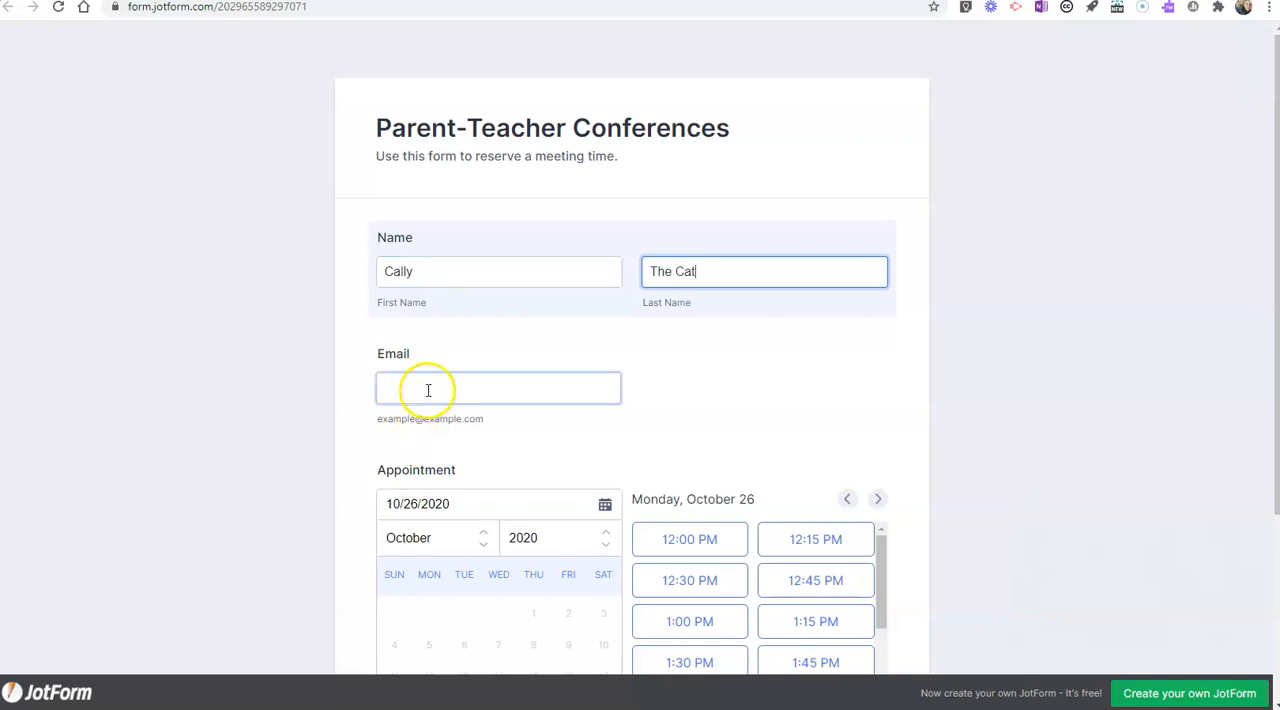
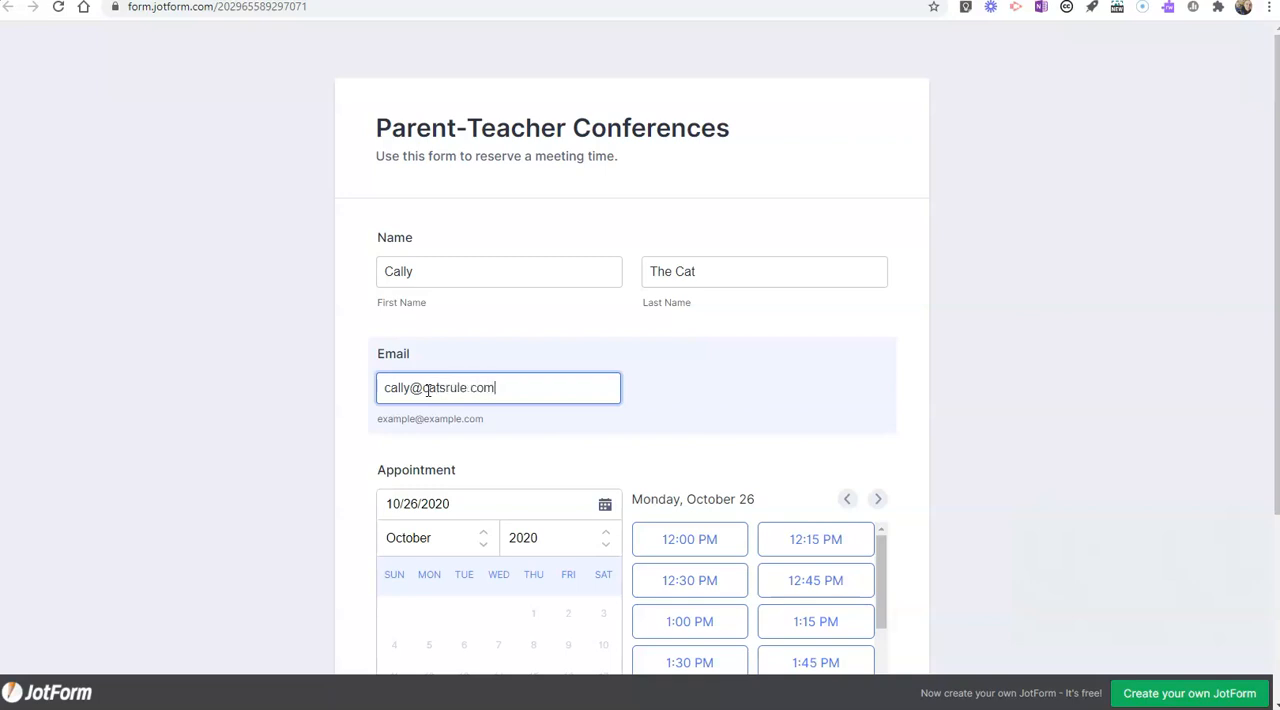
Choose an available time slot on Tuesday, October 27 for the booking.
left_click(464, 580)
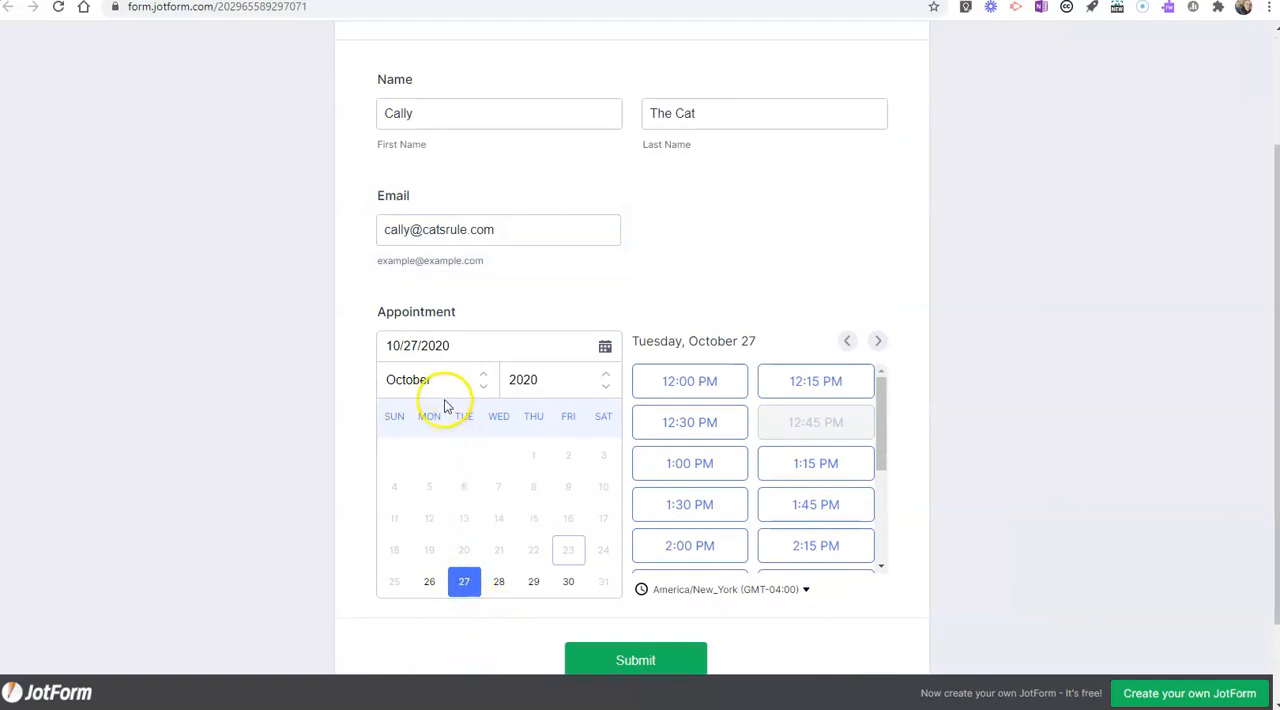
mouse_move(428, 358)
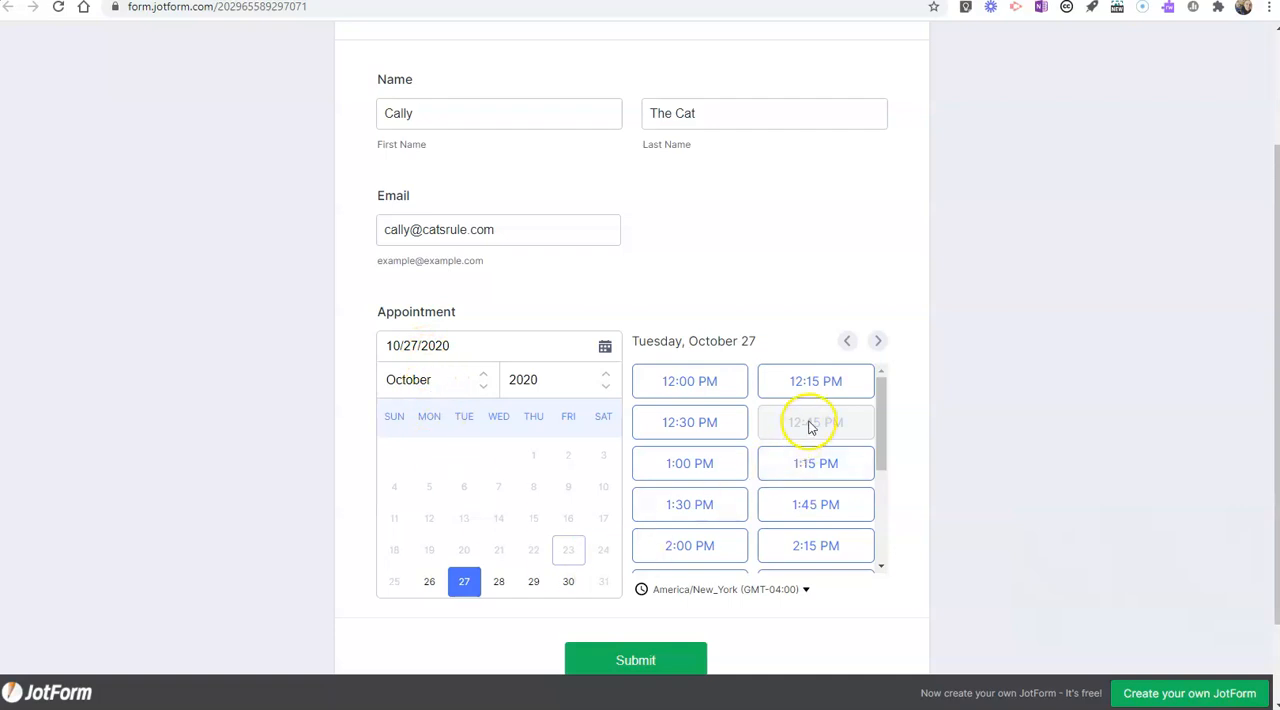
mouse_move(780, 430)
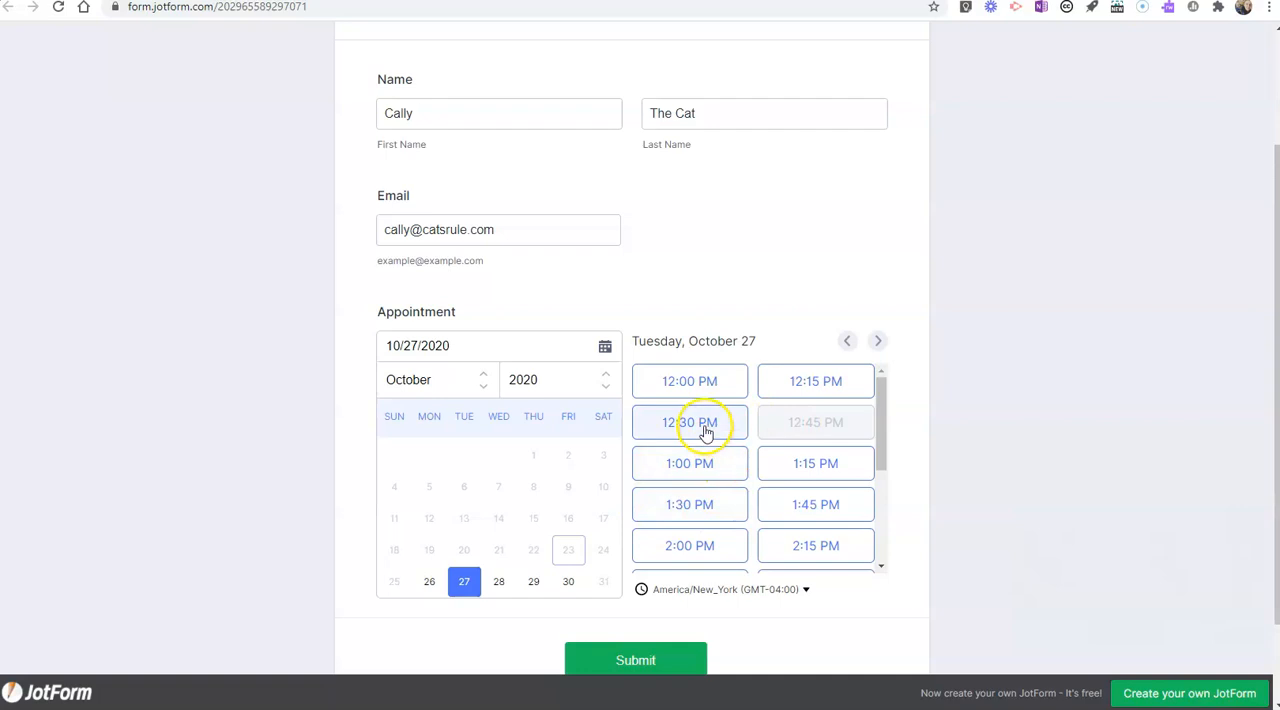
left_click(688, 462)
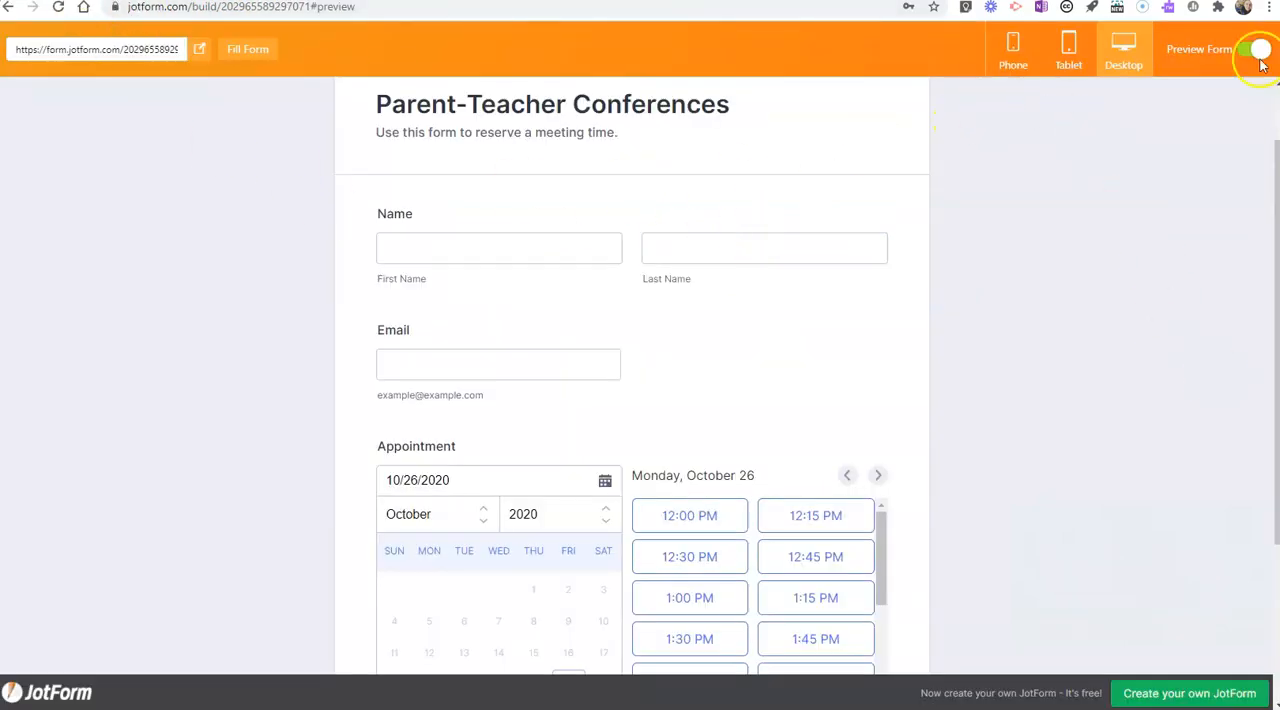
Leave preview and copy the form's direct share link from the Publish page.
left_click(1258, 50)
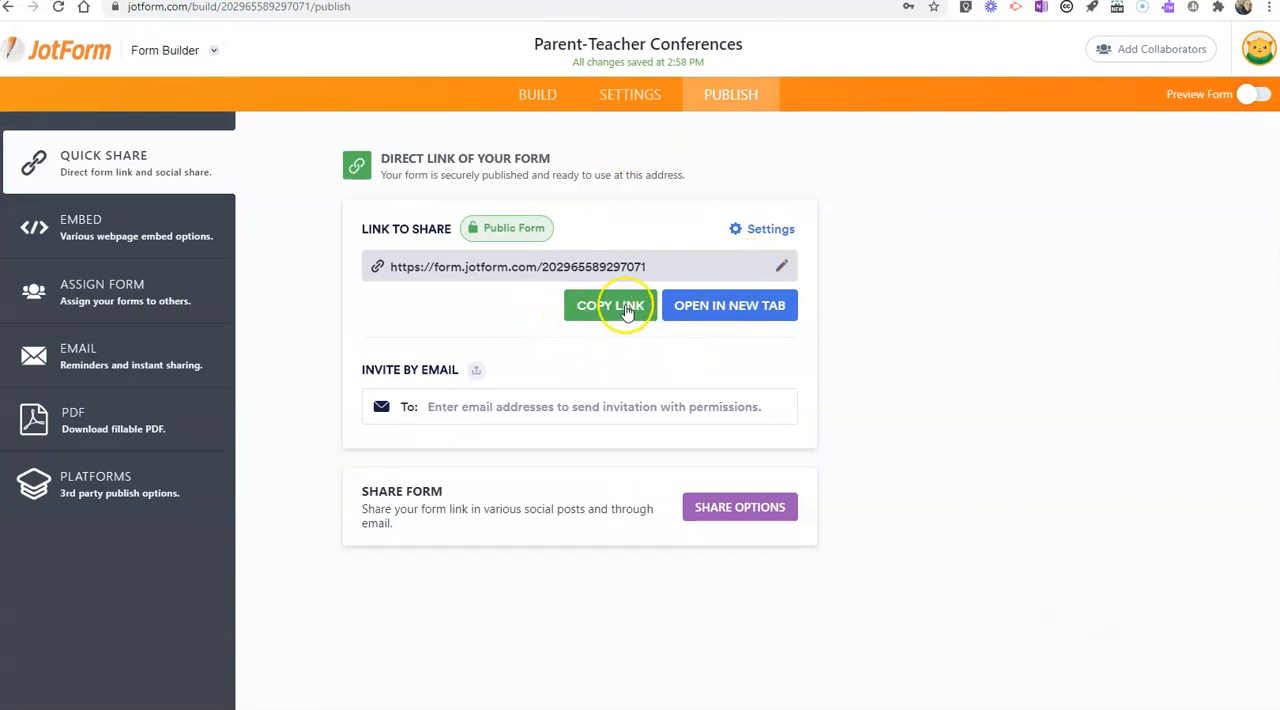
left_click(610, 304)
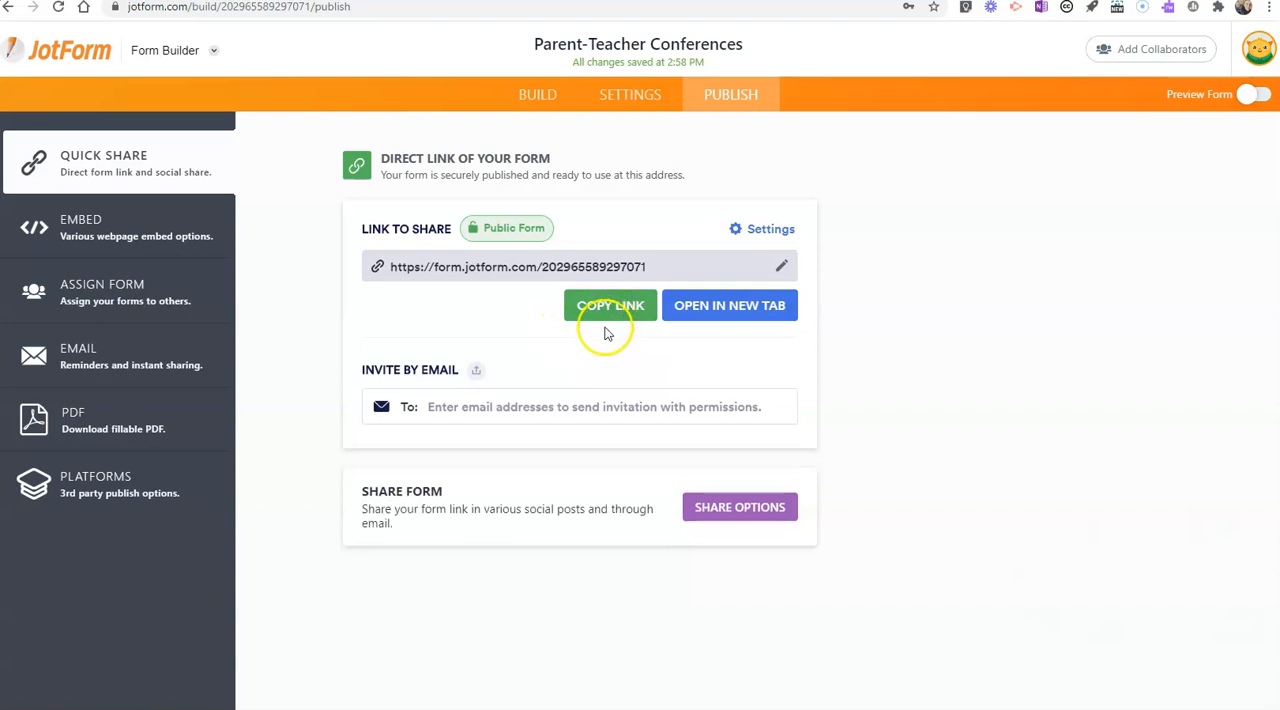
left_click(610, 304)
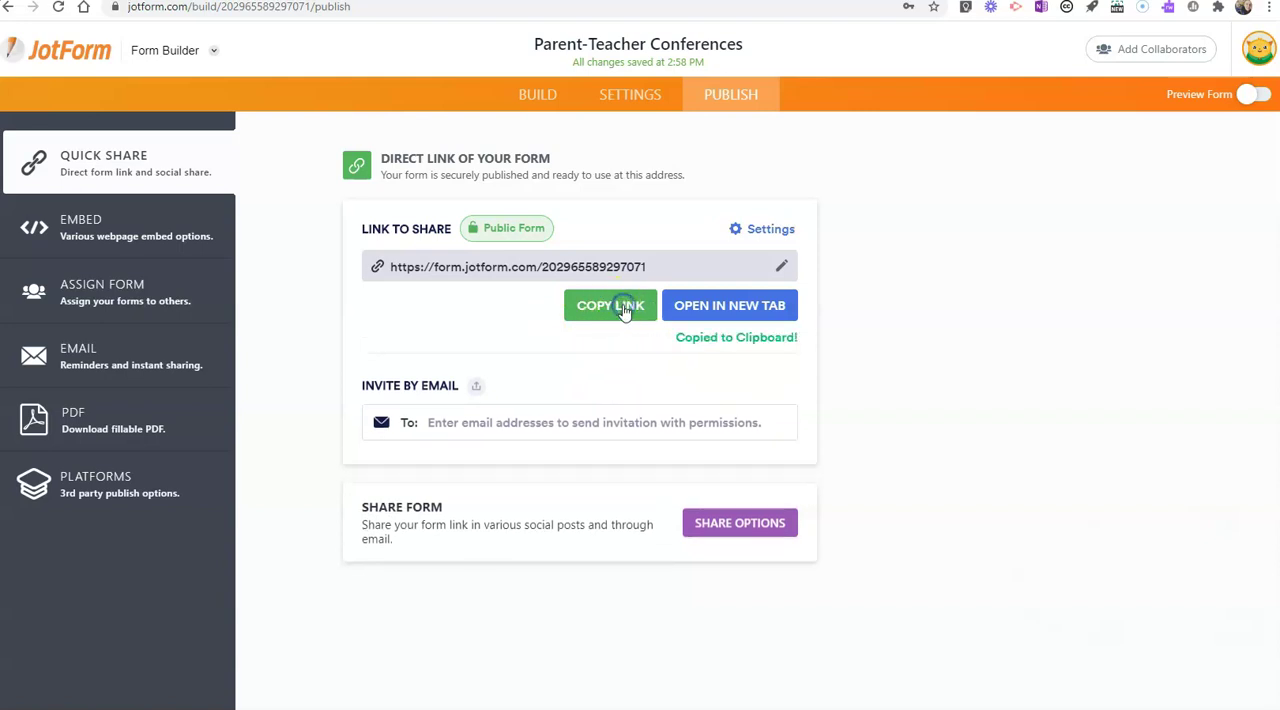
mouse_move(156, 560)
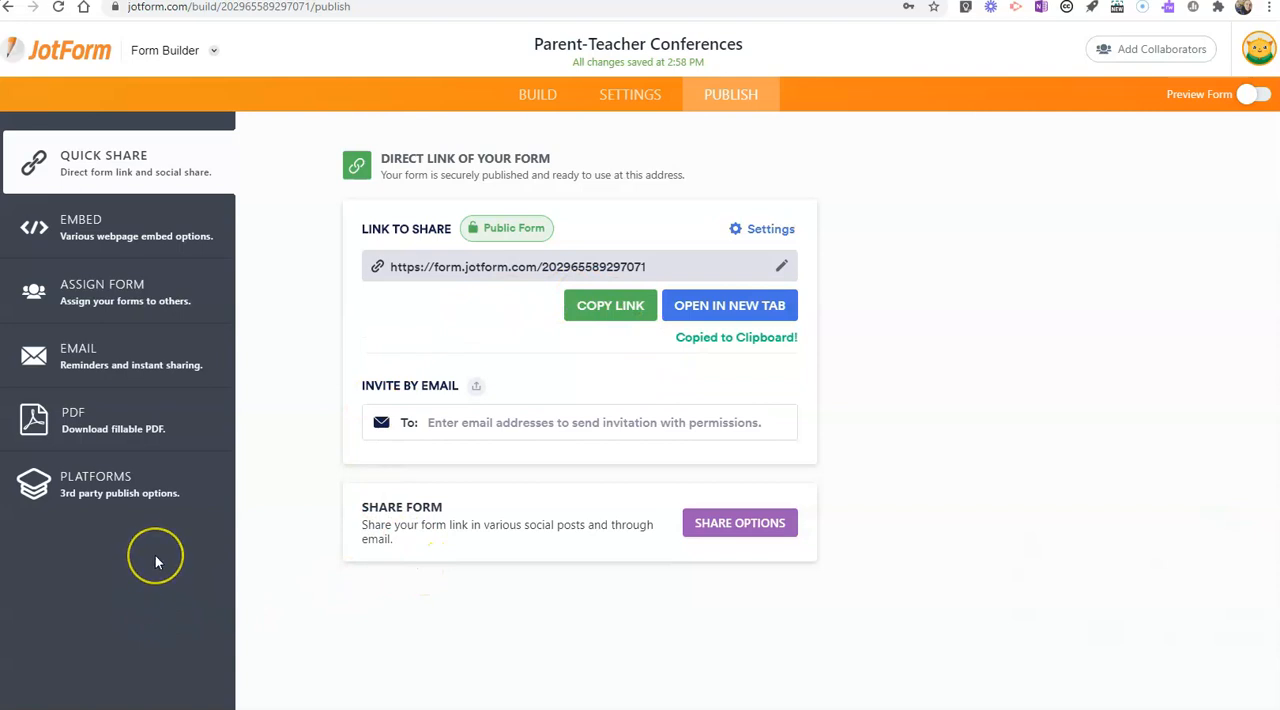
mouse_move(220, 604)
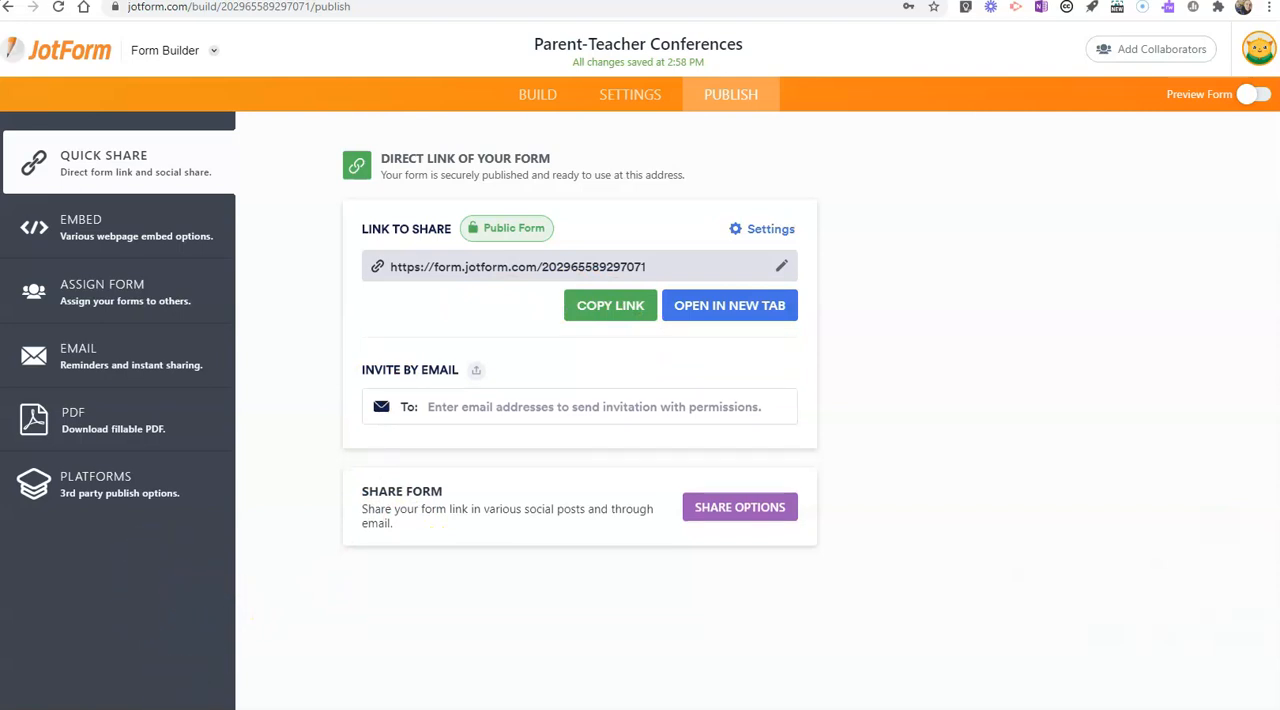
mouse_move(470, 506)
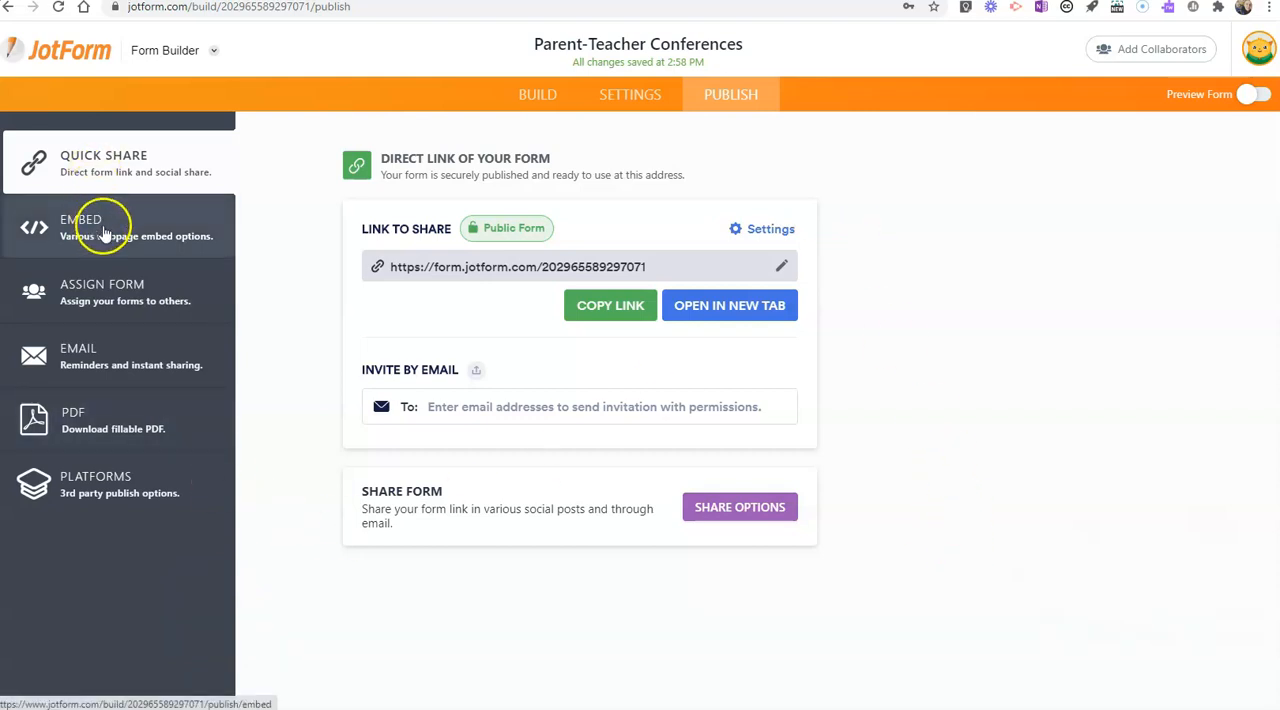
mouse_move(120, 262)
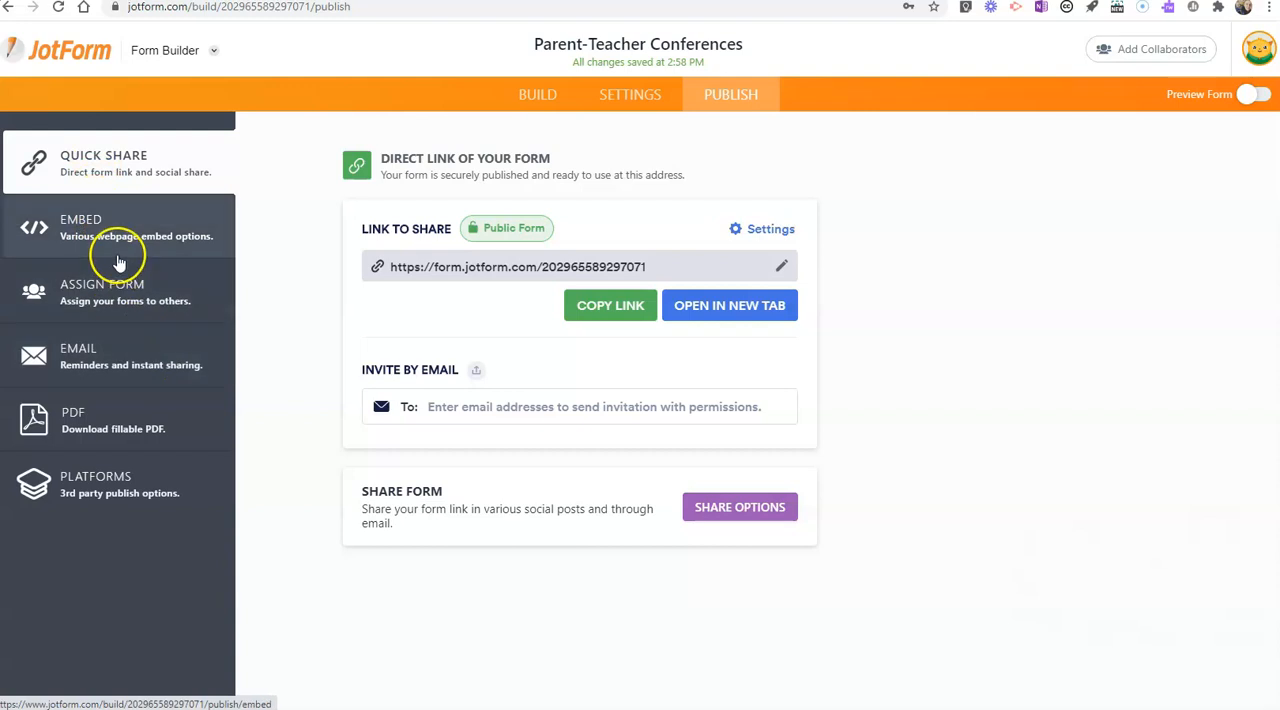
mouse_move(112, 356)
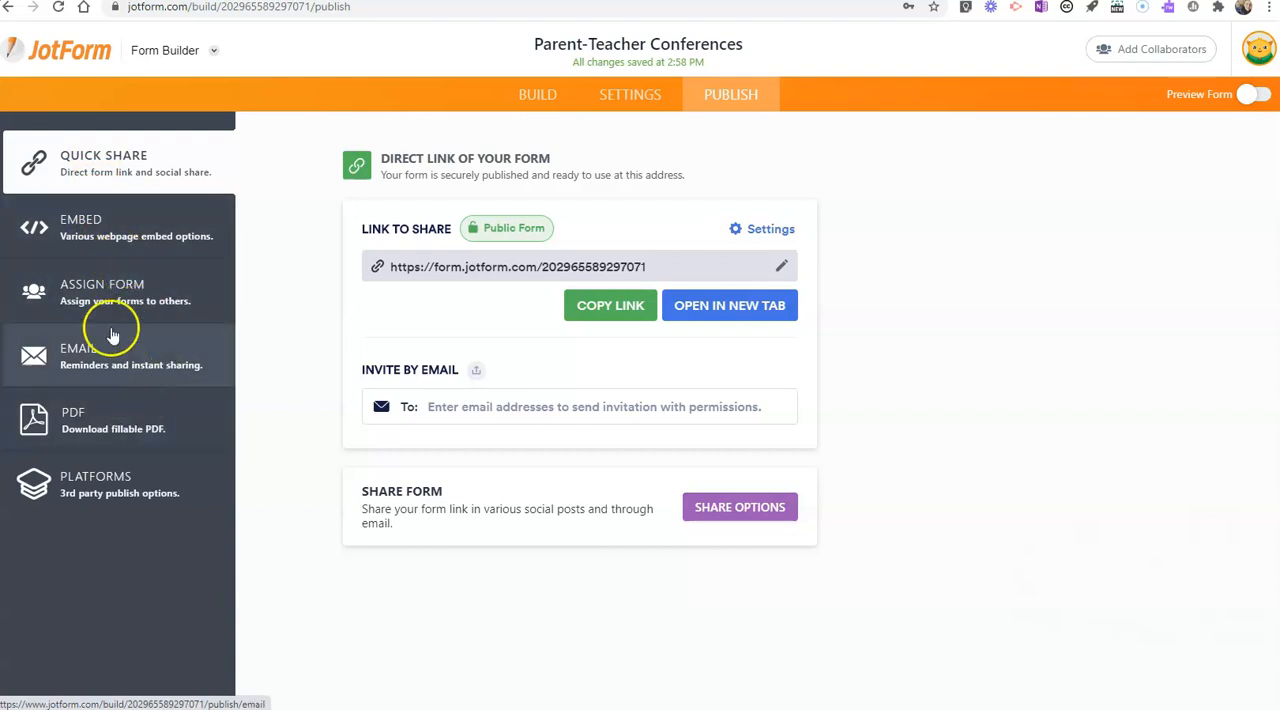
mouse_move(184, 420)
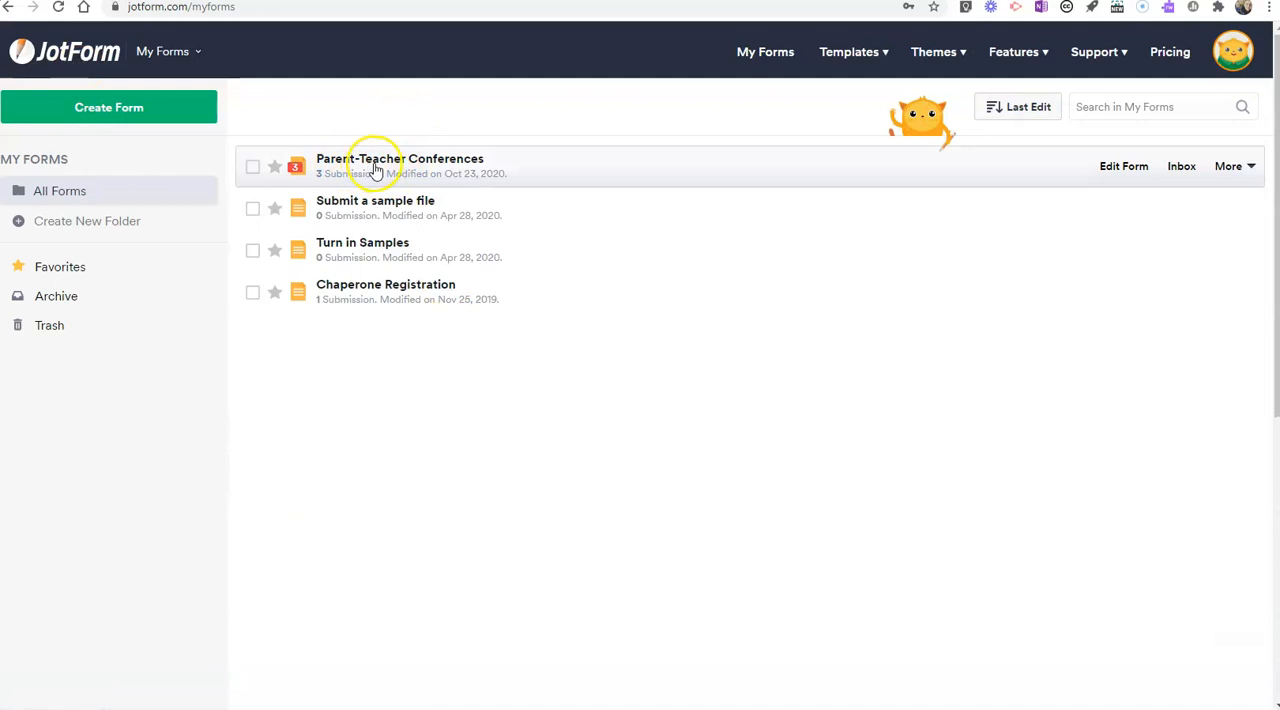
mouse_move(350, 172)
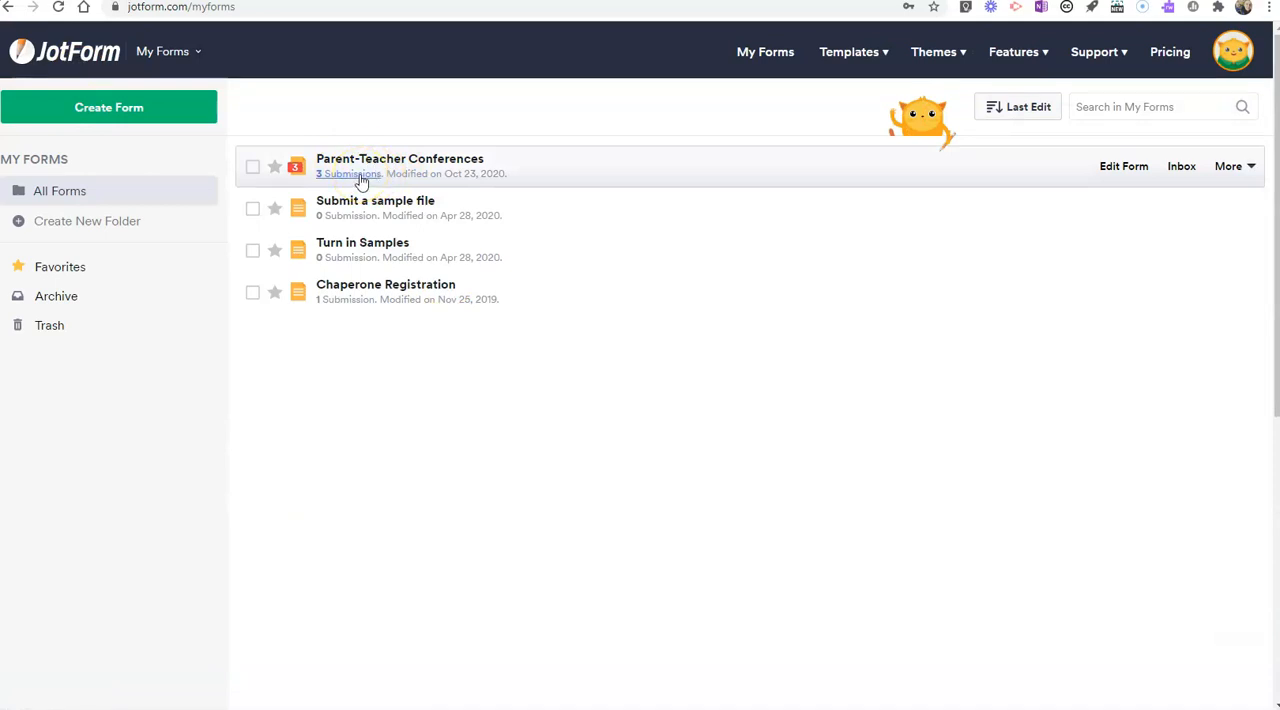
View the Parent-Teacher Conferences submissions, showing Cally The Cat's October 27 booking.
left_click(348, 172)
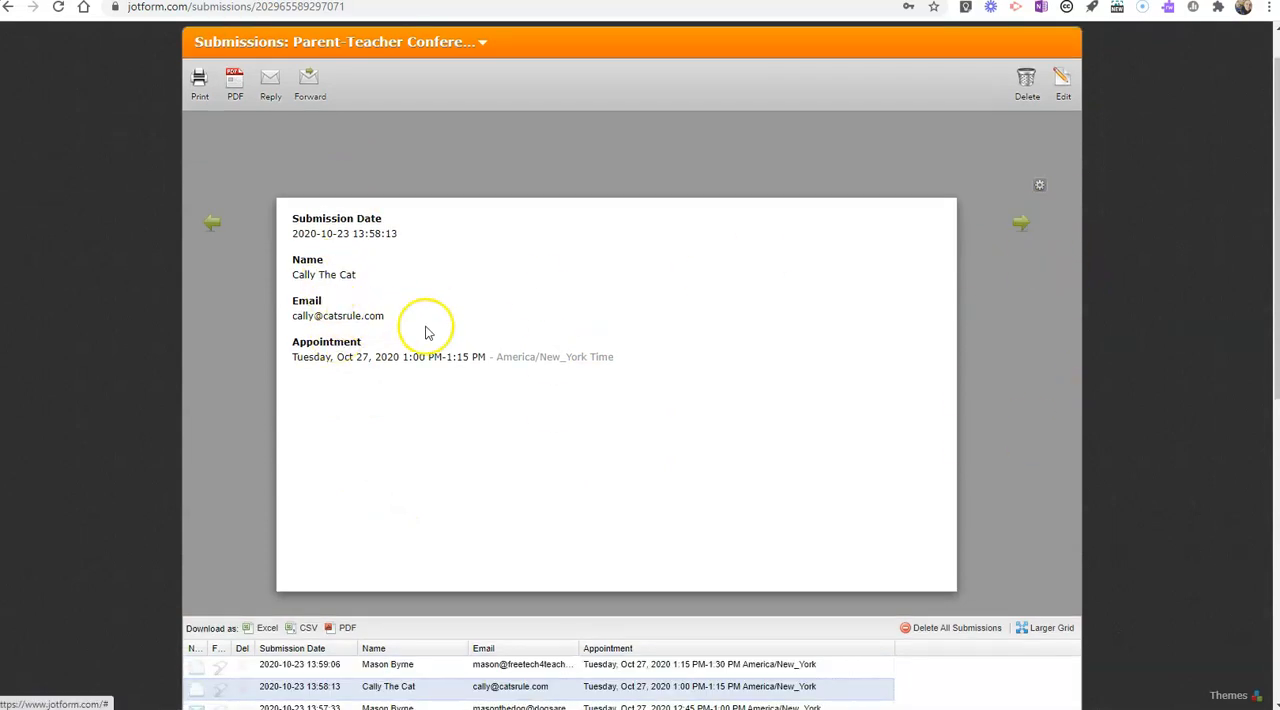
mouse_move(514, 440)
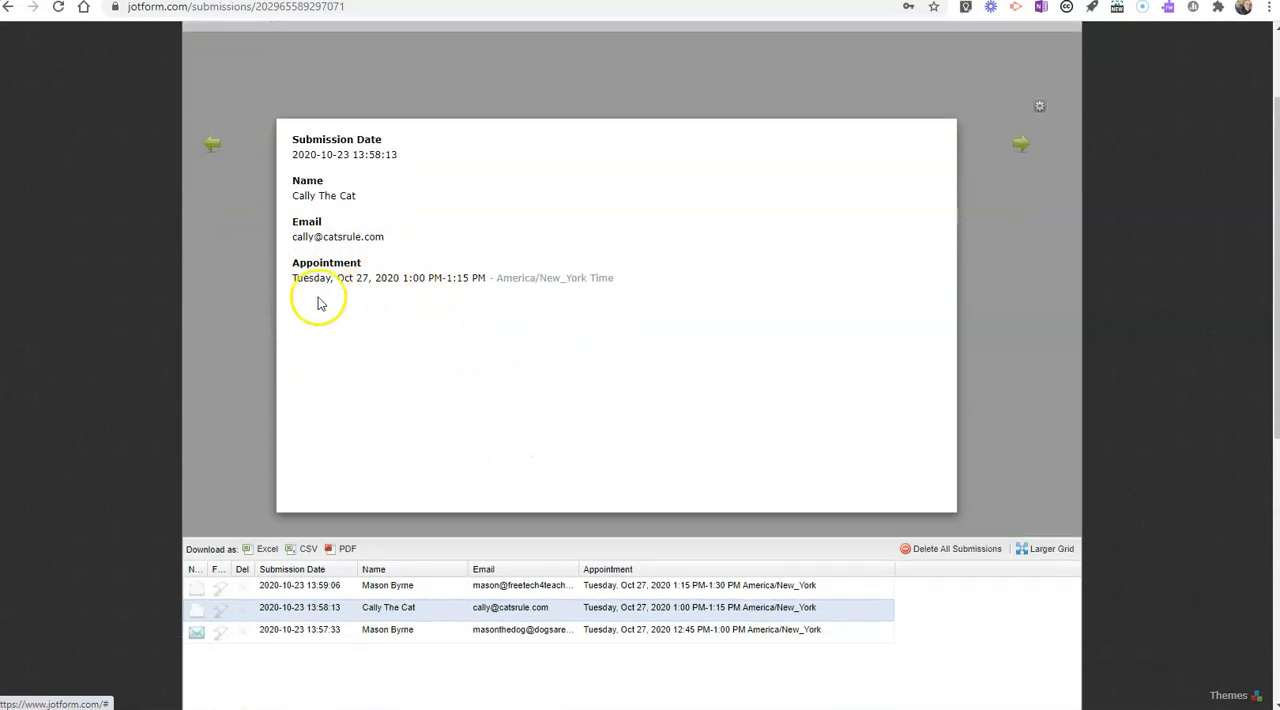
mouse_move(336, 256)
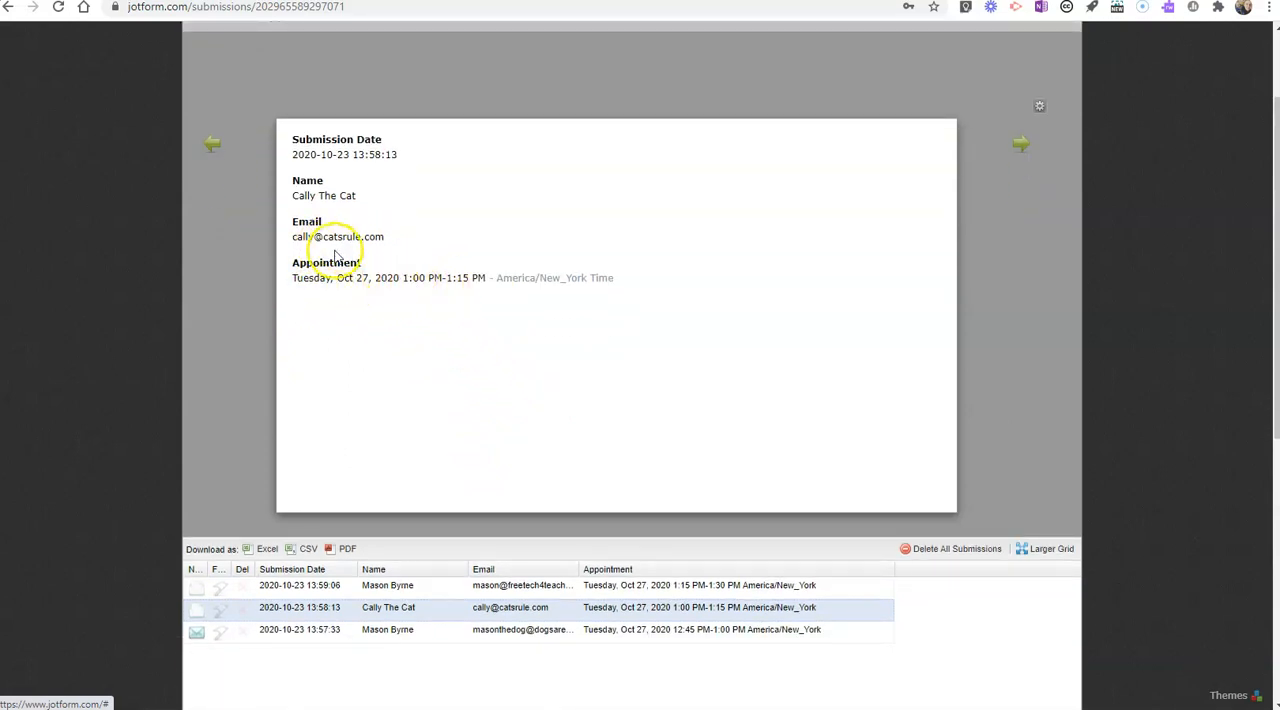